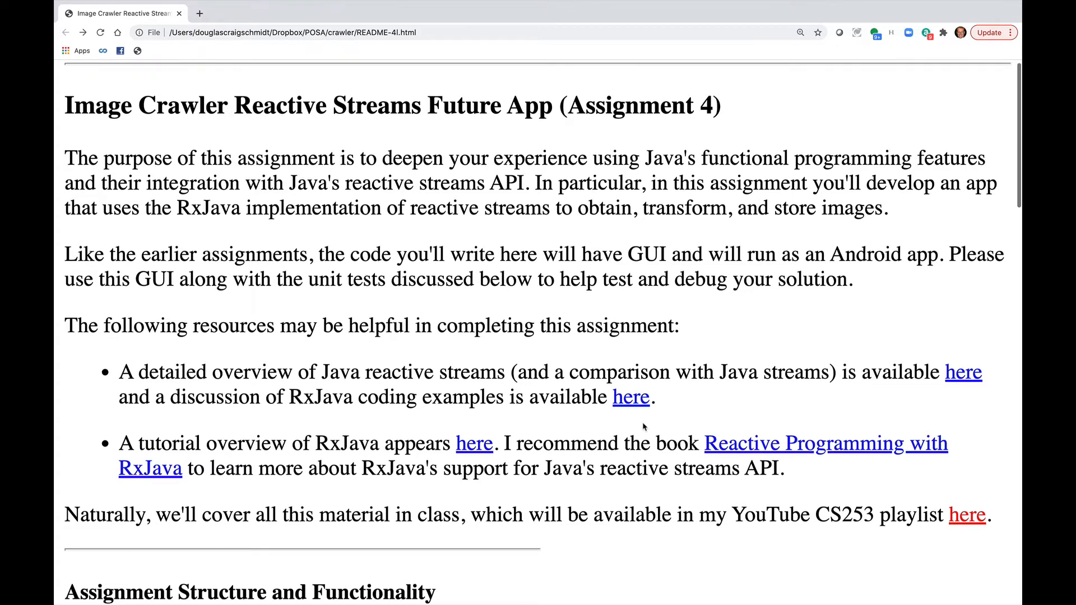
Scroll the Assignment 4 README down to the Assignment Structure and Functionality directory list
scroll("down", 3)
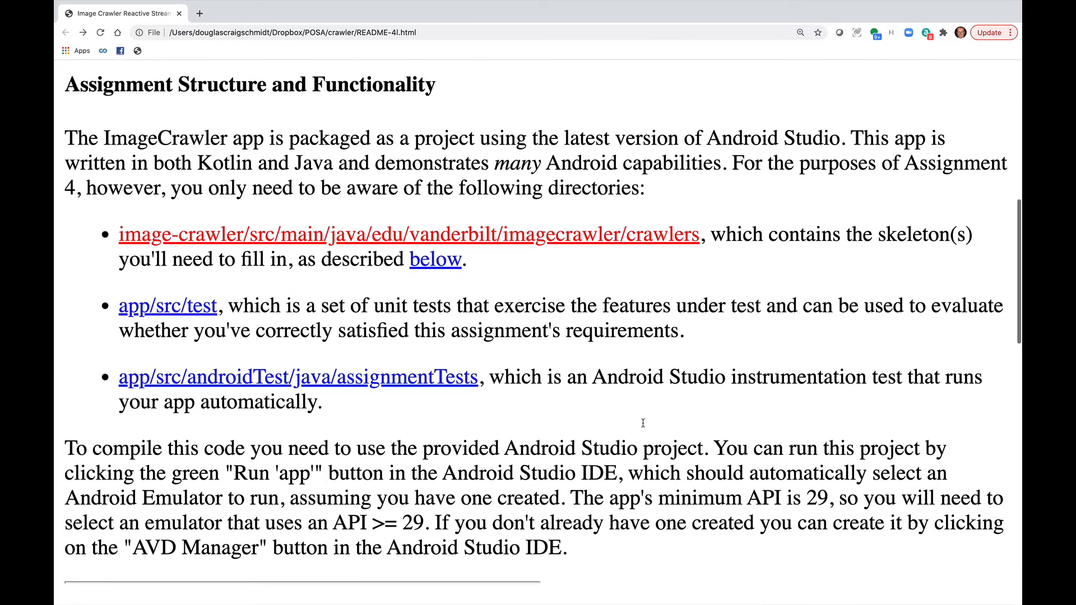
mouse_move(642, 426)
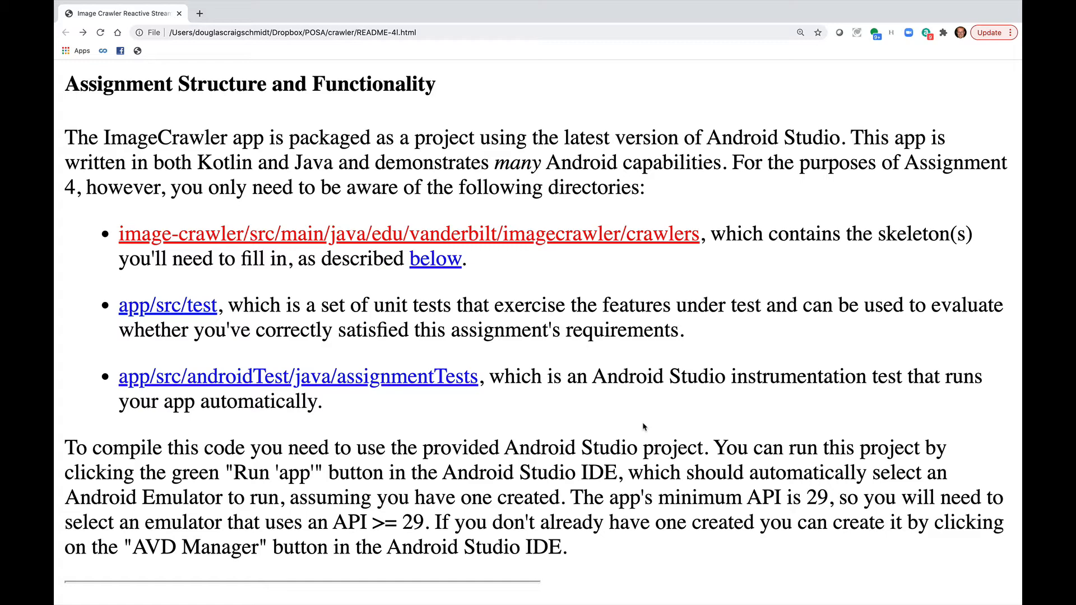
Scroll further down the README to the Program Description and "TODO" Tasks section
scroll("down", 3)
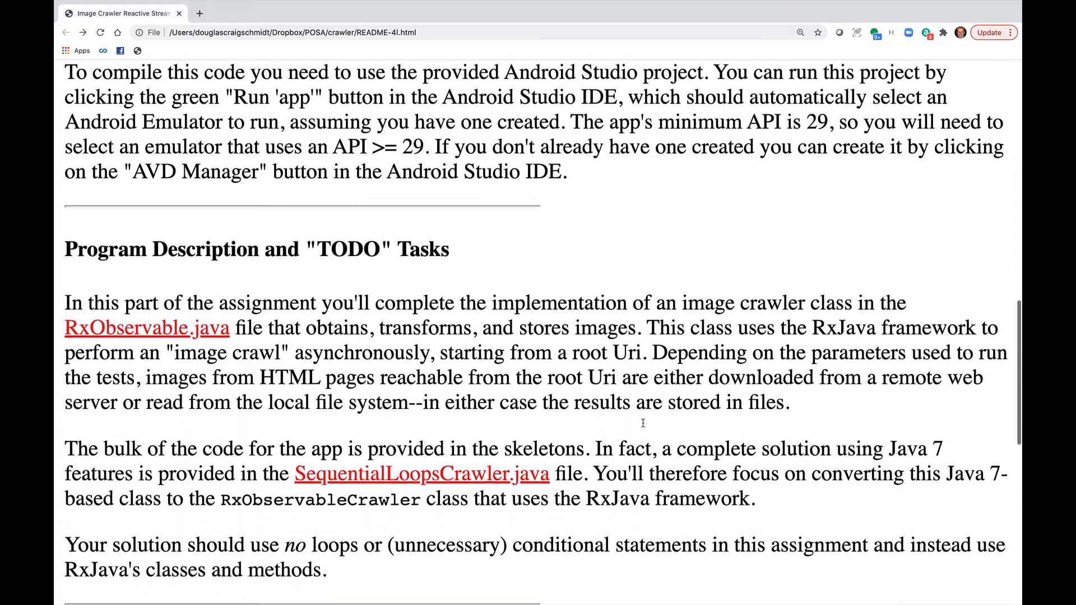
scroll("down", 3)
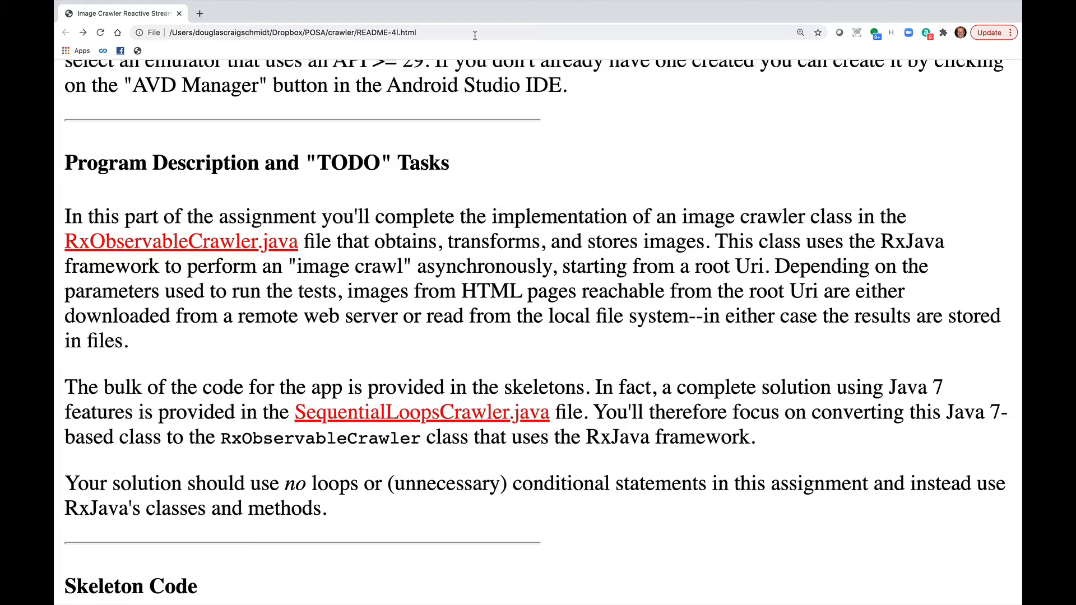
Read past Skeleton Code through the Unit Tests and Concluding Remarks sections
scroll("down", 3)
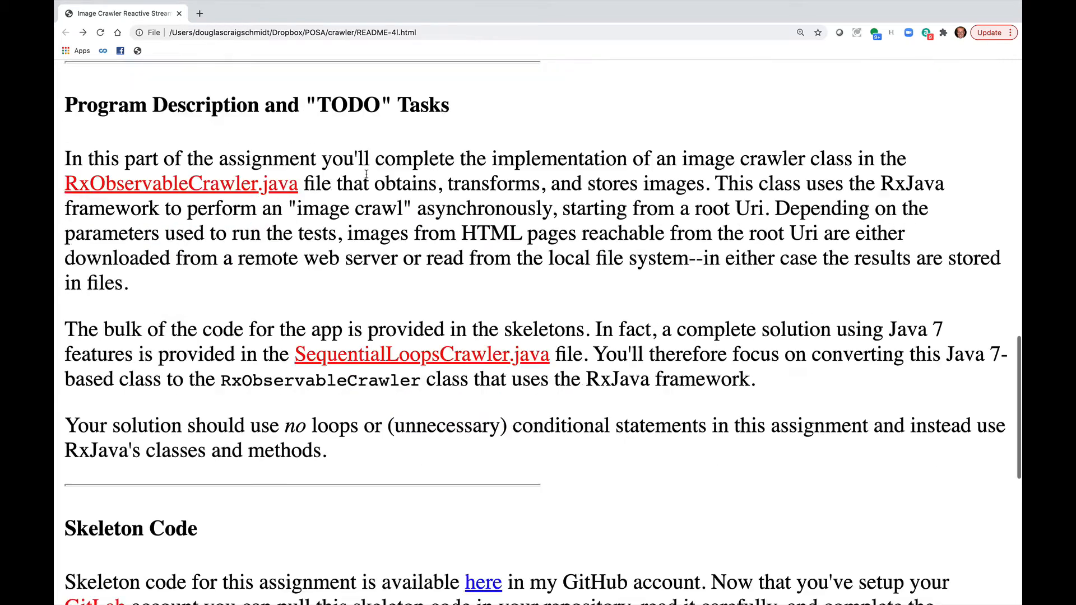
scroll("down", 3)
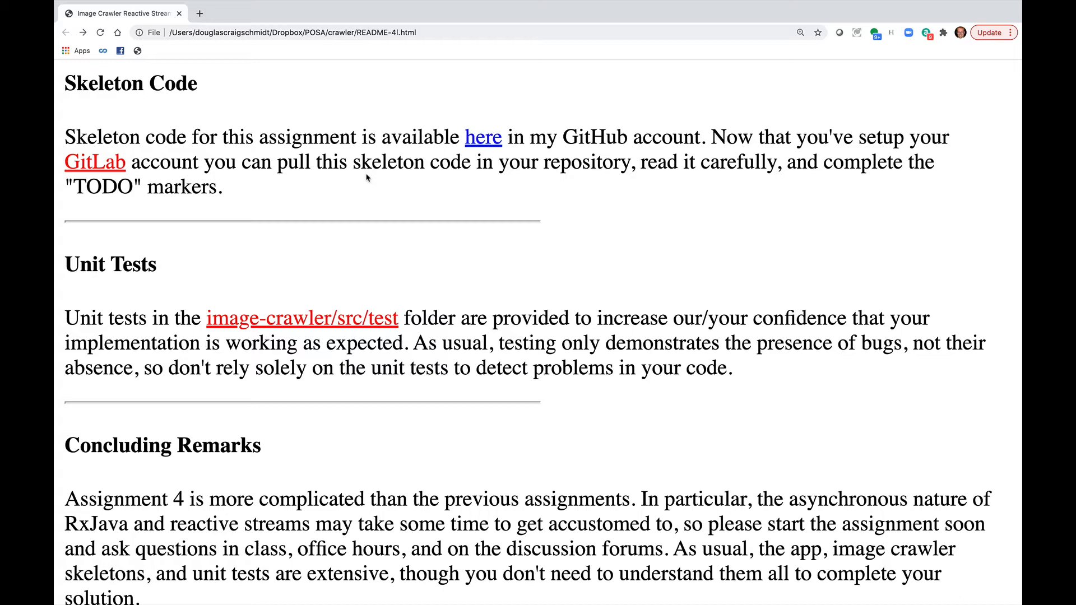
scroll("down", 3)
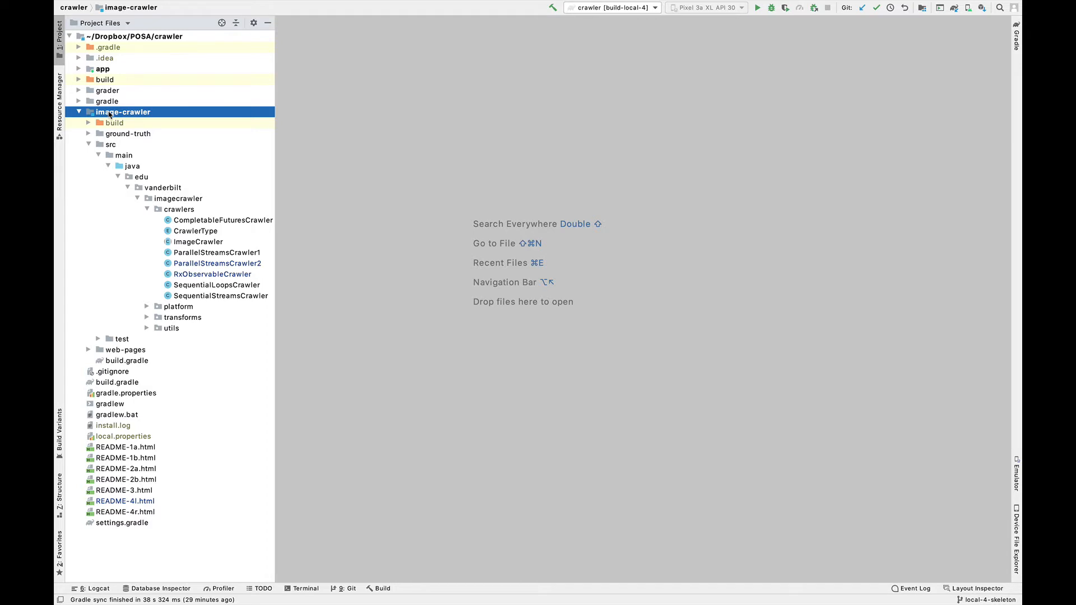
mouse_move(132, 240)
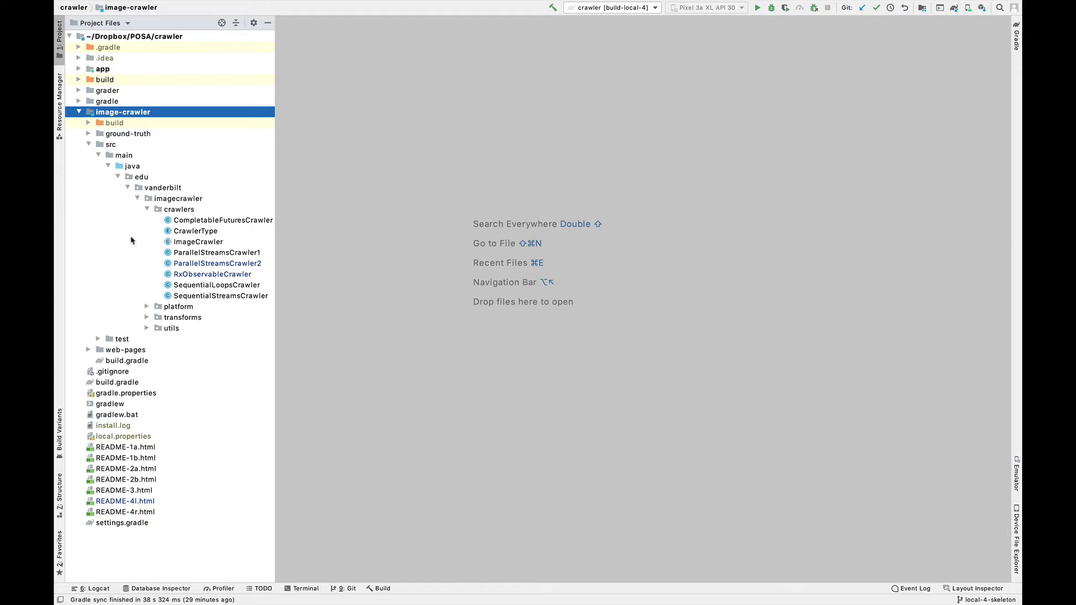
mouse_move(185, 279)
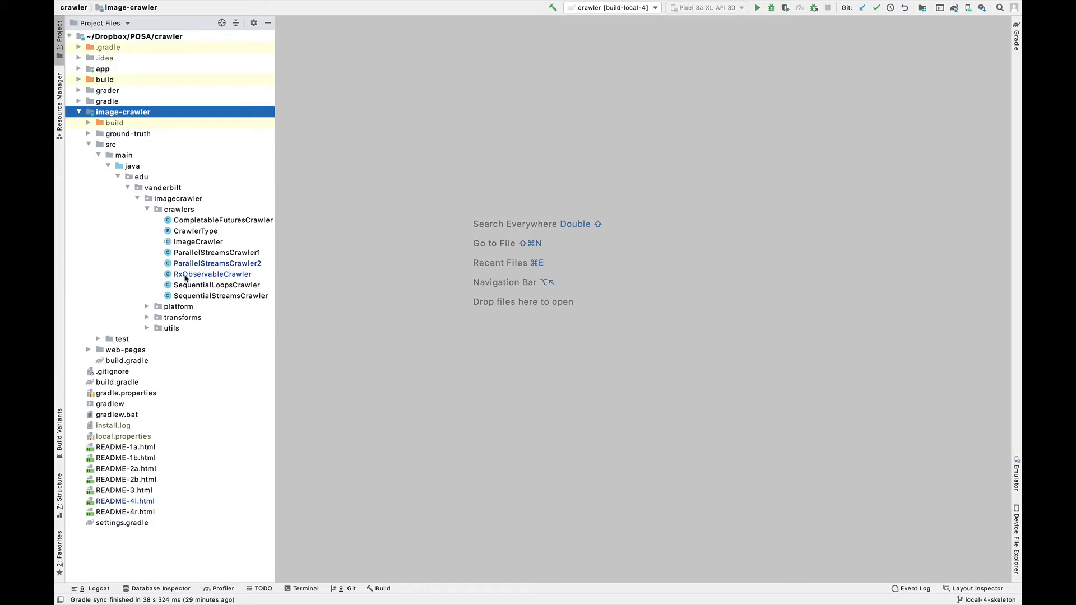
Open RxObservableCrawler.java from the crawlers package and scroll to its class header
double_click(213, 274)
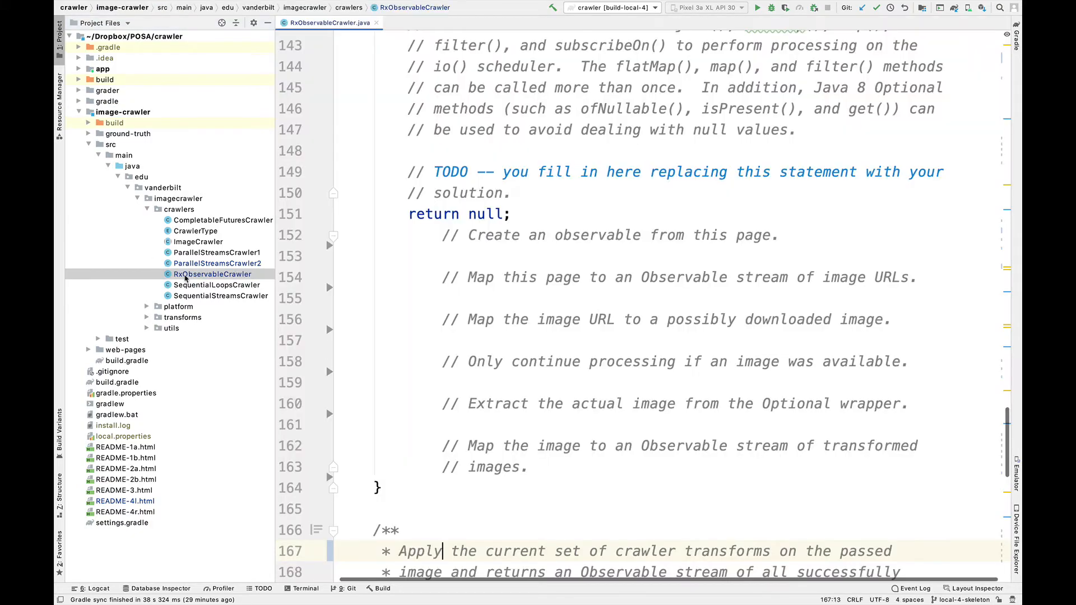
scroll("up", 3)
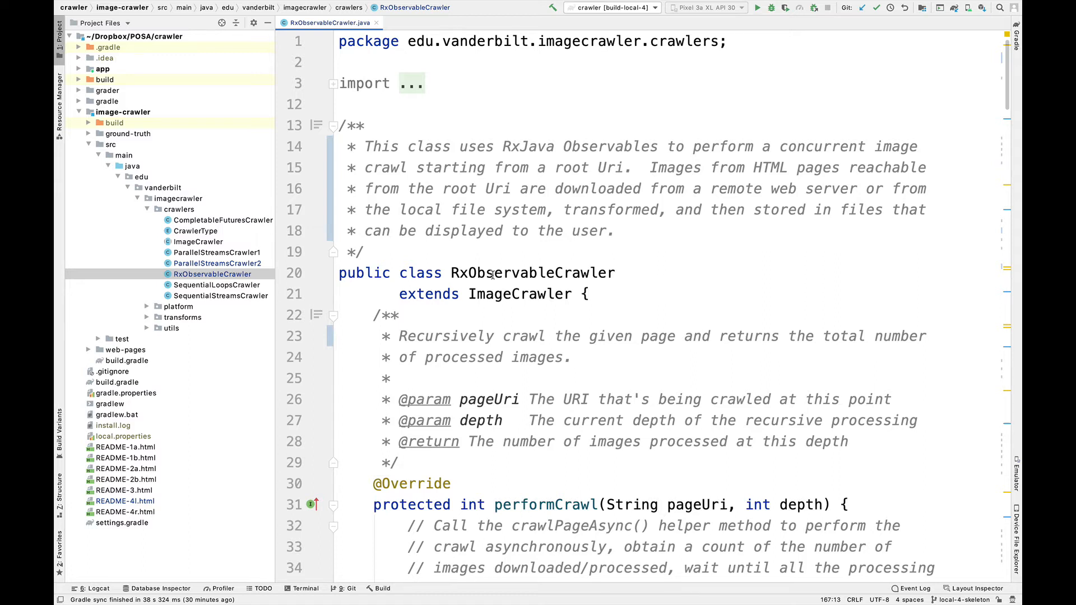
Change "returns" to "return" in performCrawl's Javadoc, inspecting pageUri and the placeholder return 0
scroll("down", 3)
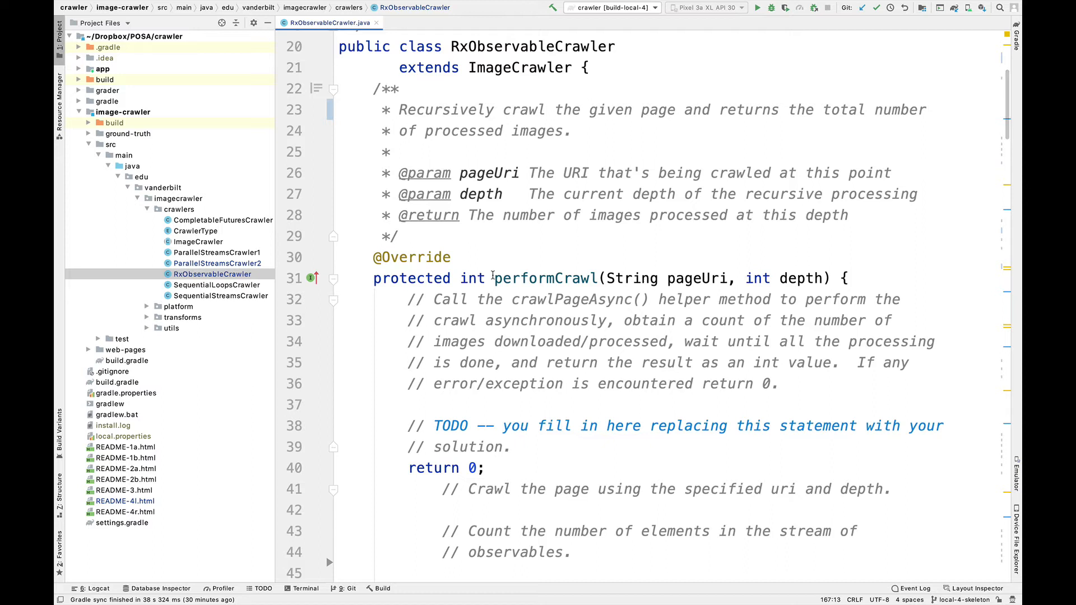
mouse_move(627, 193)
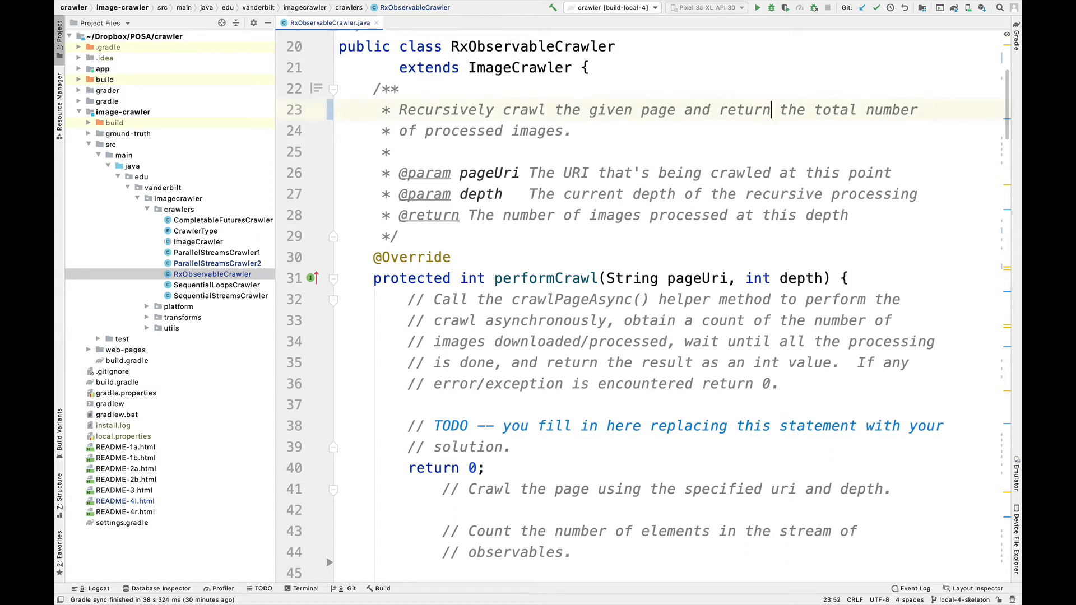
left_click(703, 278)
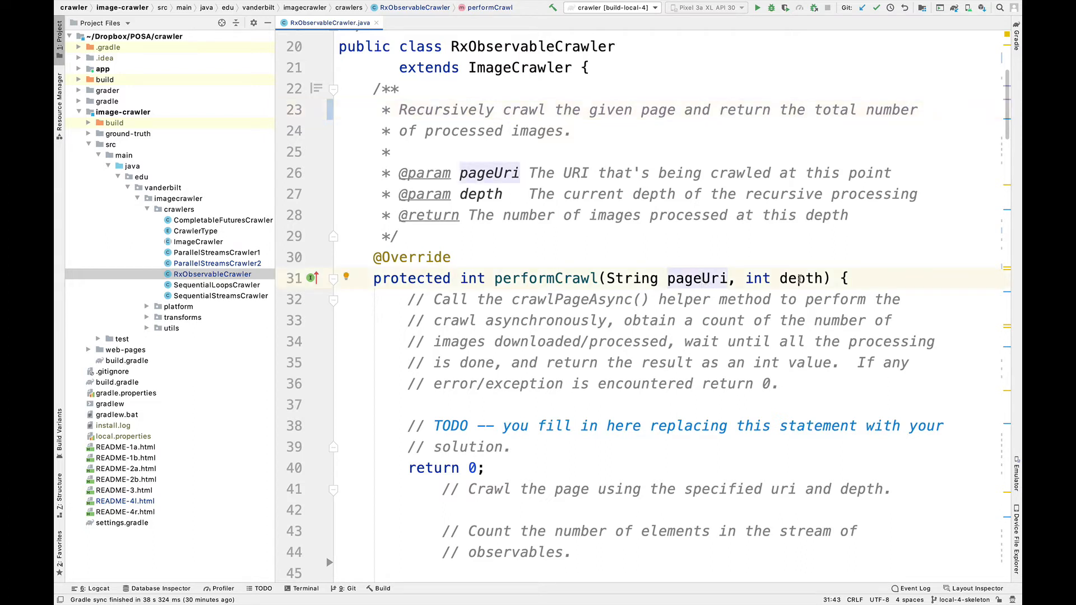
scroll("down", 3)
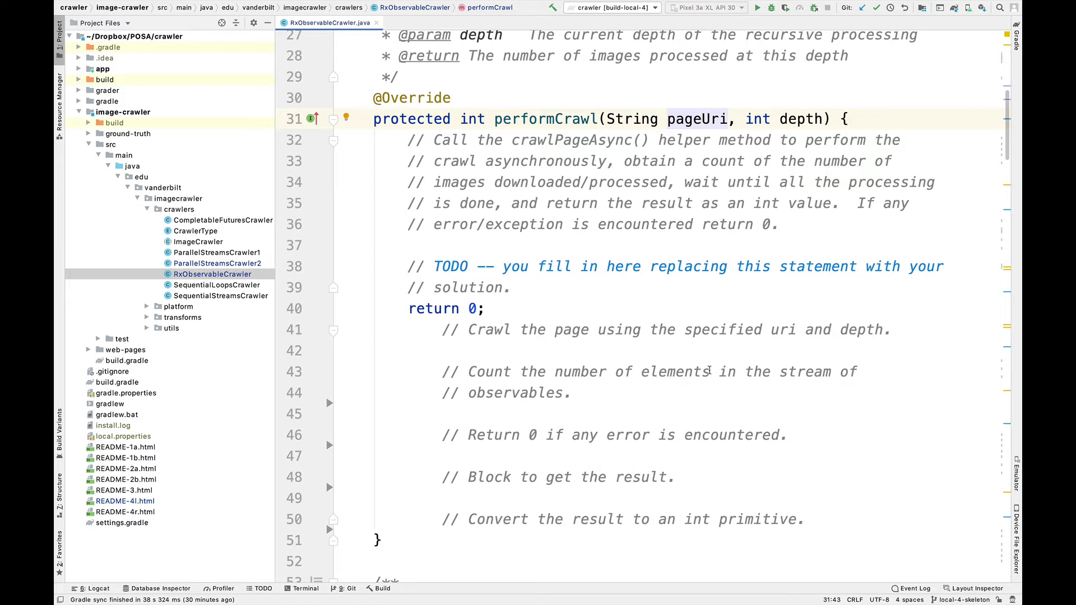
scroll("down", 3)
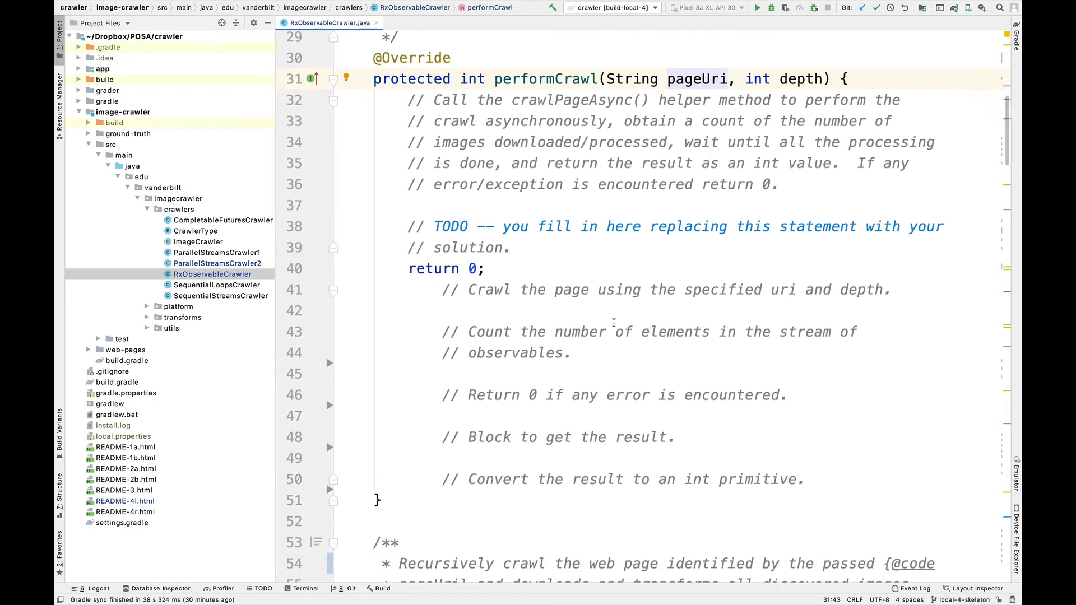
double_click(471, 269)
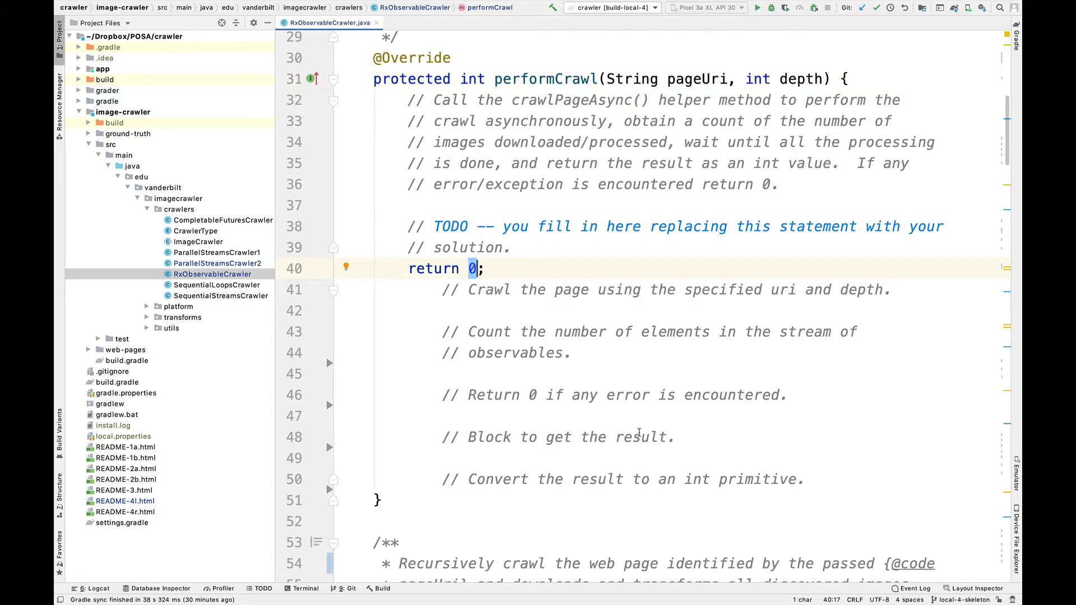
scroll("down", 3)
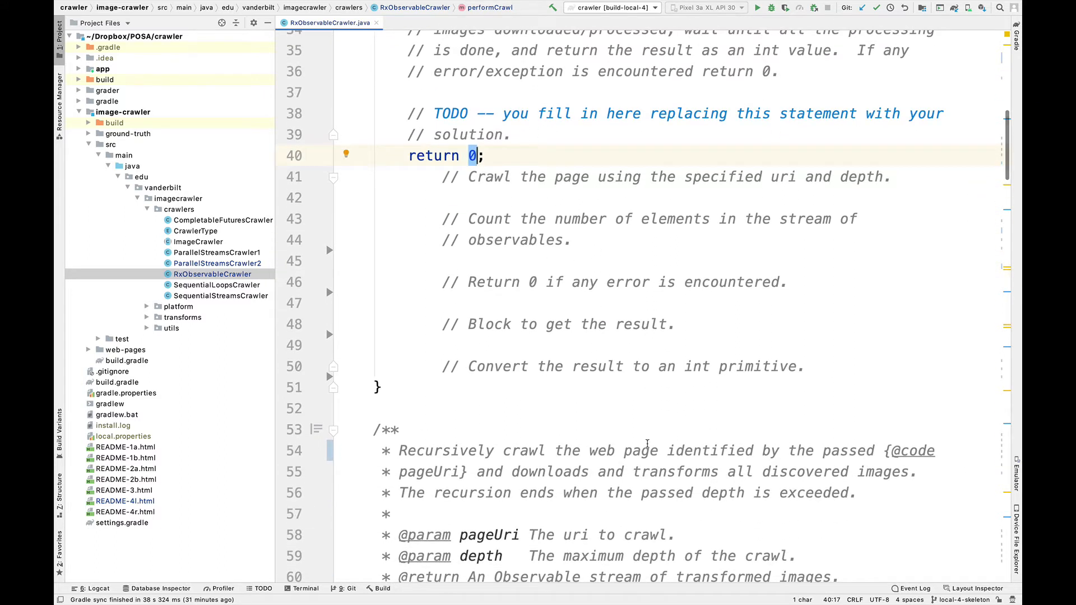
Fix crawlPageAsync's line 55 comment to "download" and "transform", then review its TODO steps
scroll("down", 3)
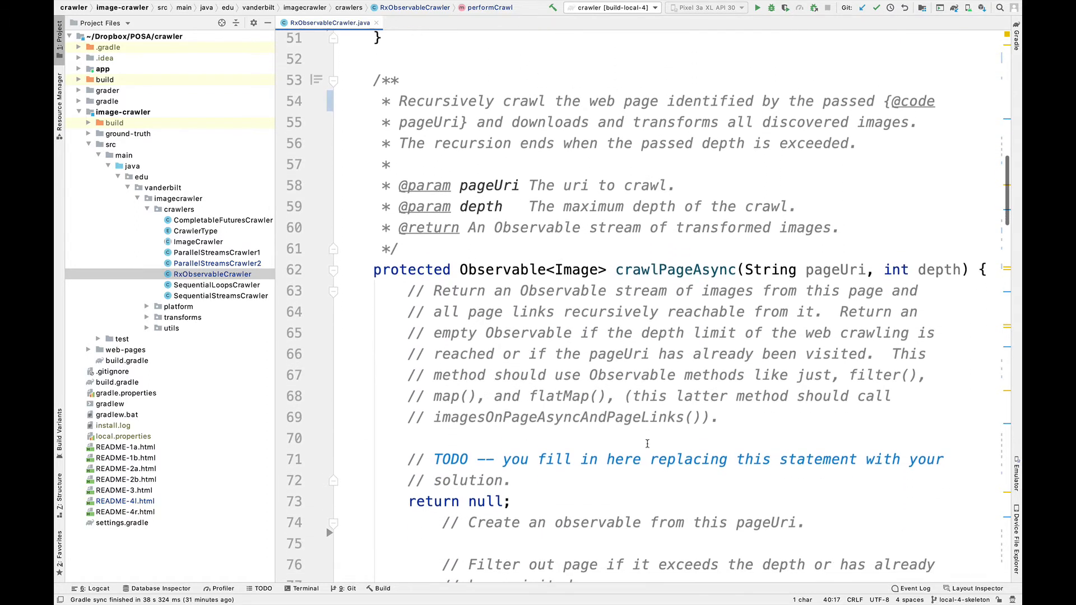
scroll("down", 3)
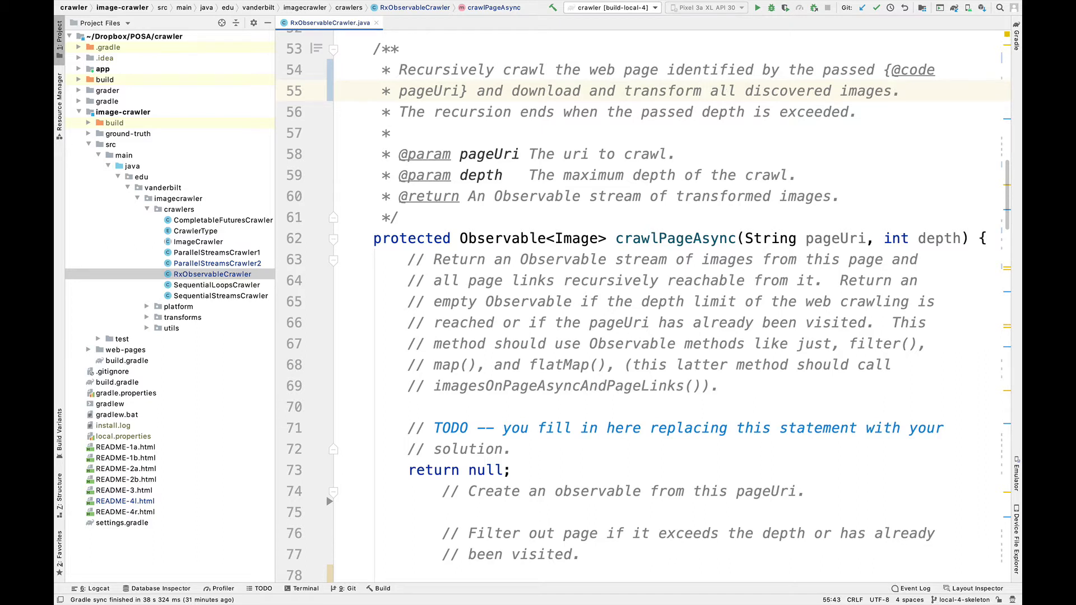
left_click(701, 91)
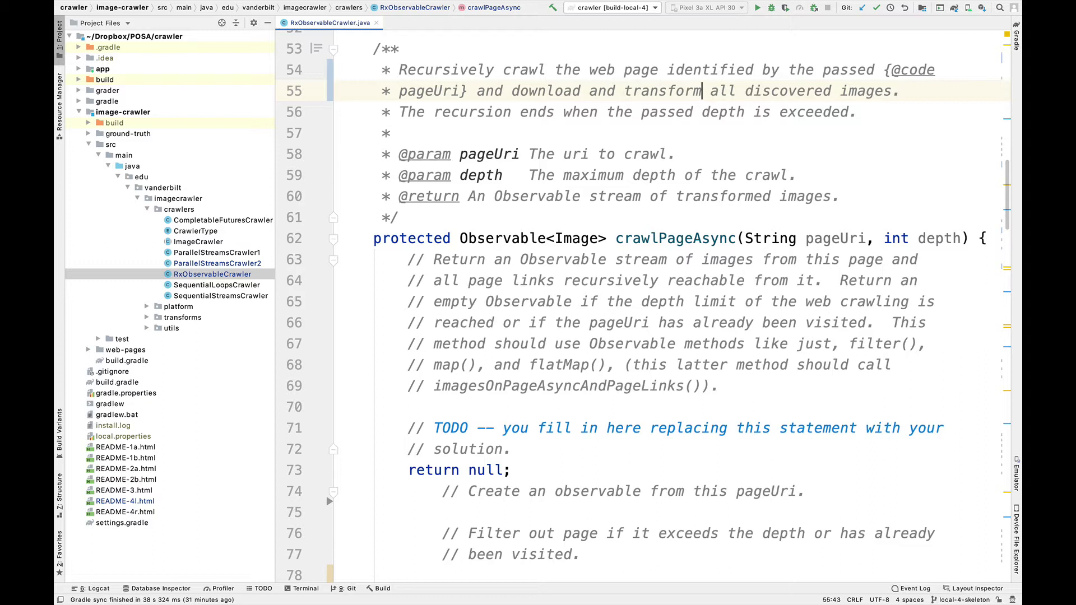
scroll("down", 3)
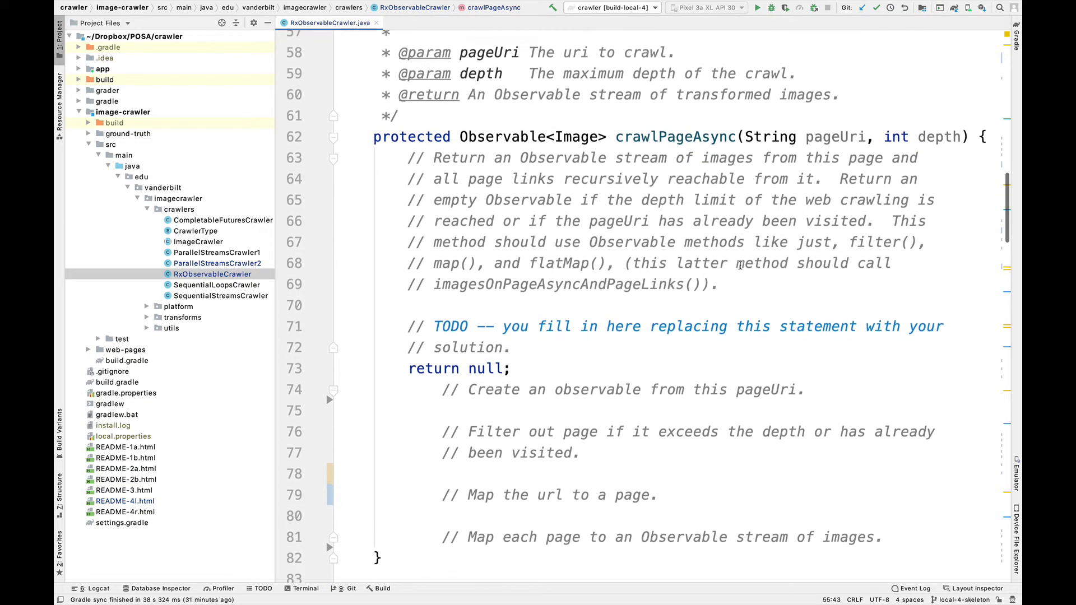
scroll("down", 3)
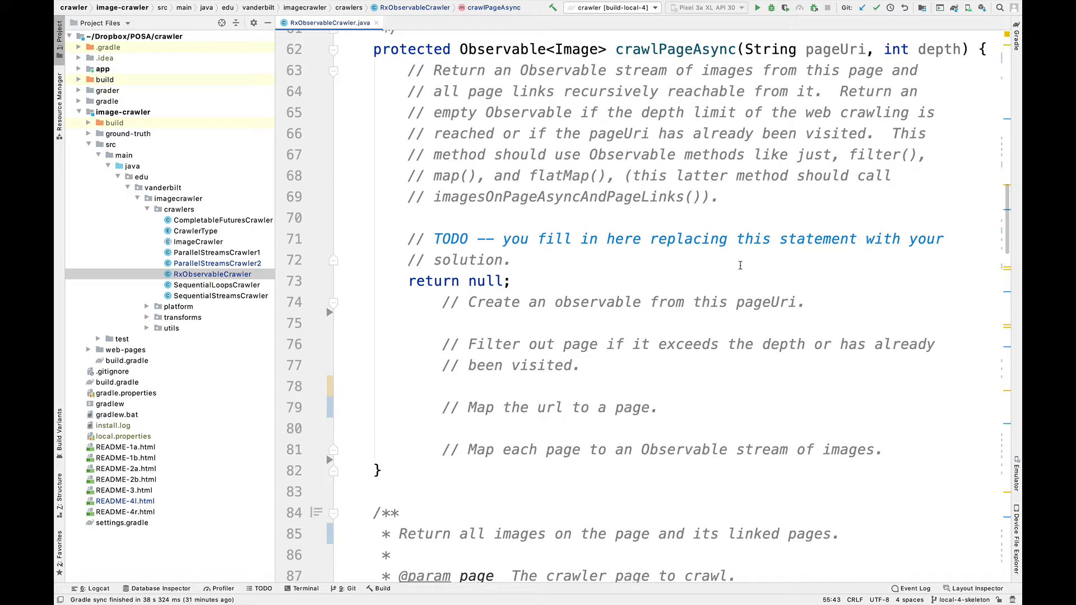
Add "()" after just and call imagesOnPageAsyncAndPageLinks() a "help method" in the comment
left_click(832, 155)
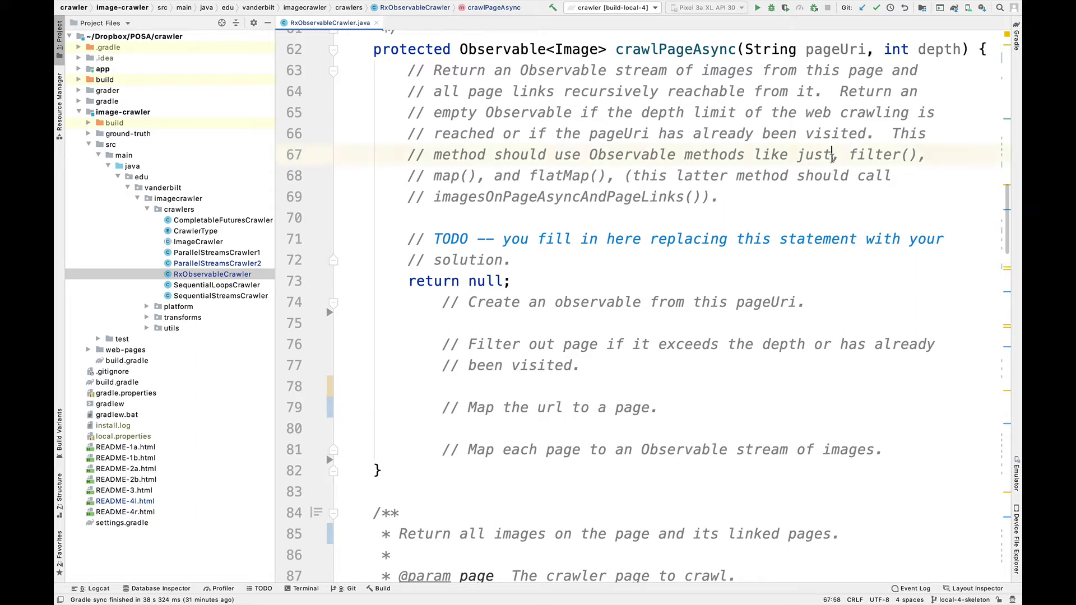
type("()")
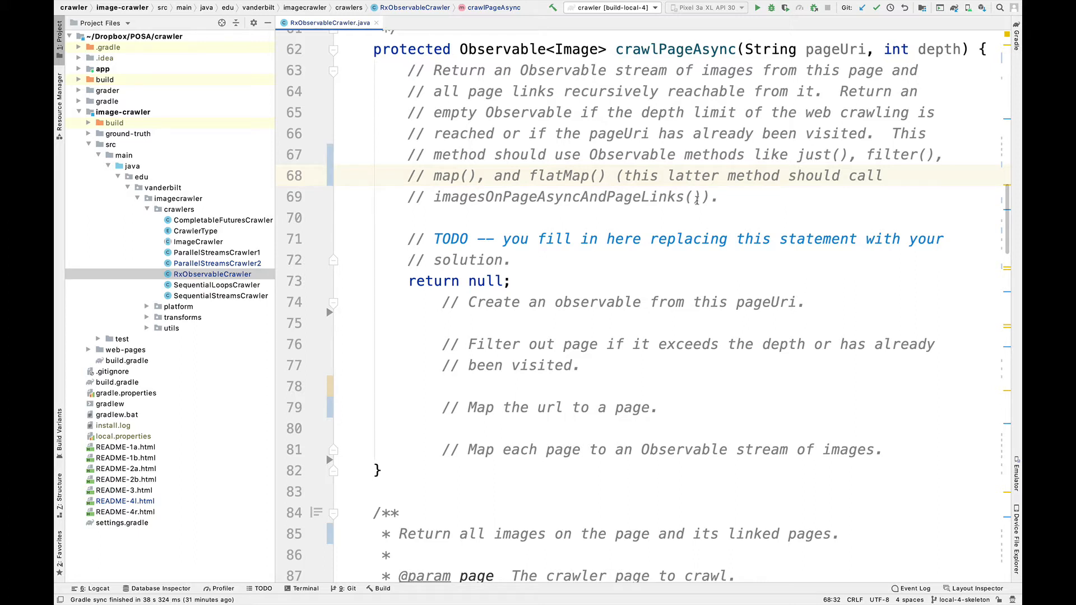
type("help")
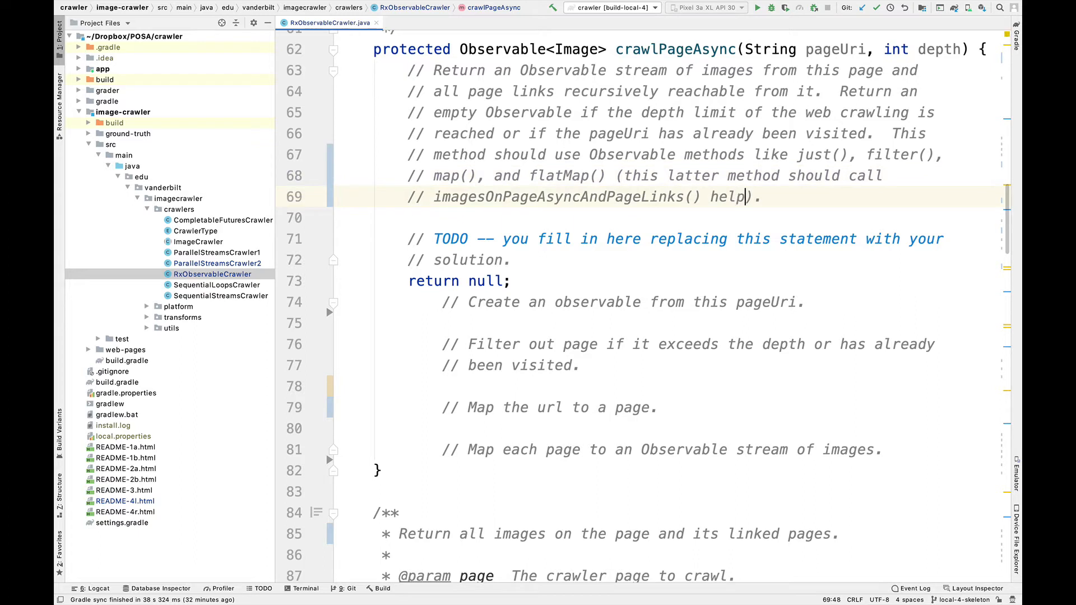
type("method")
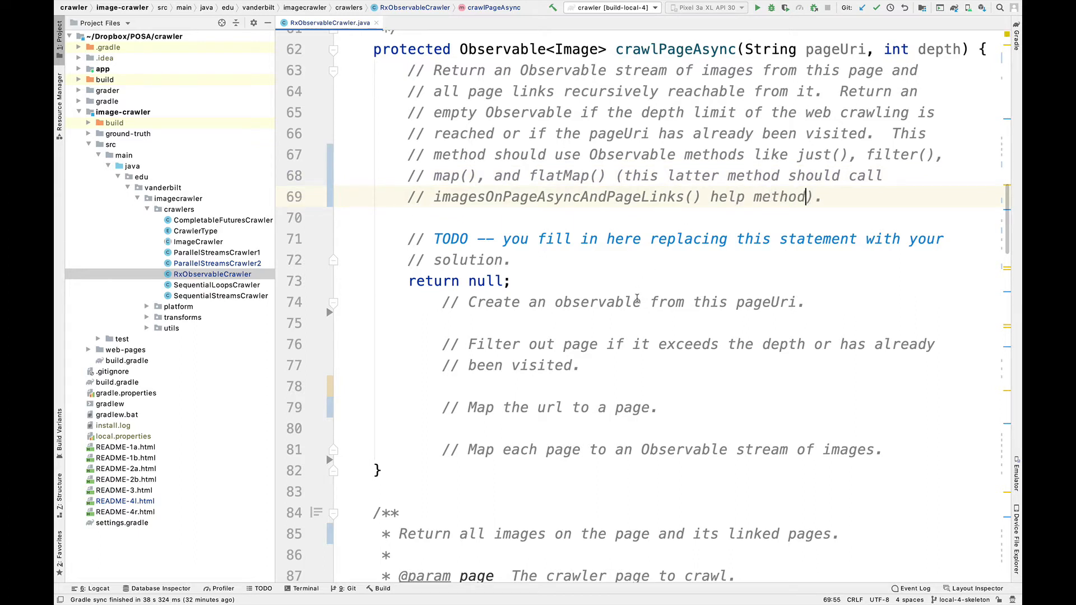
scroll("down", 3)
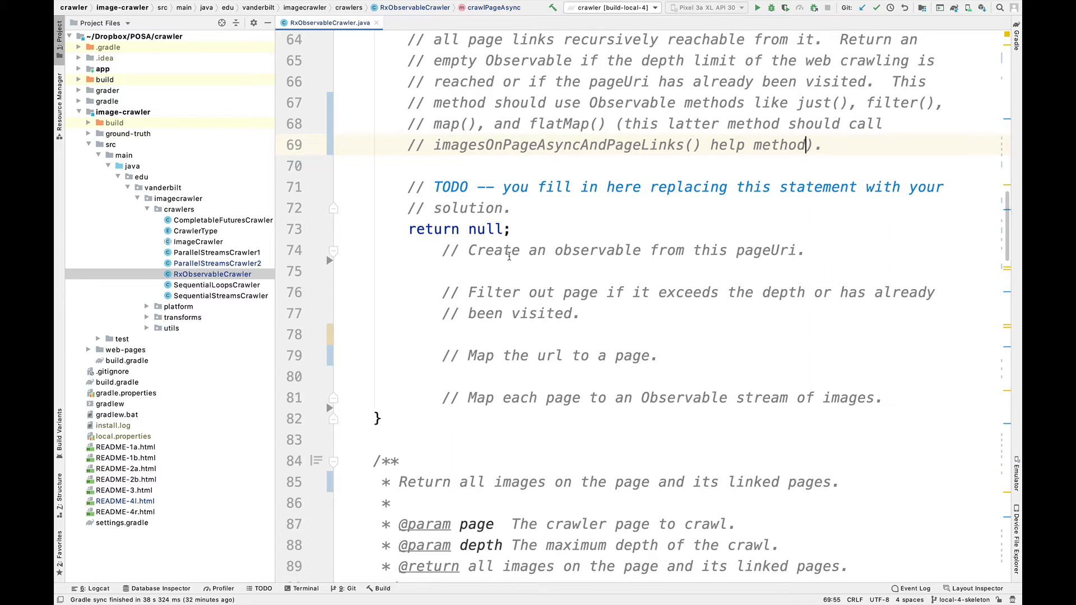
scroll("down", 3)
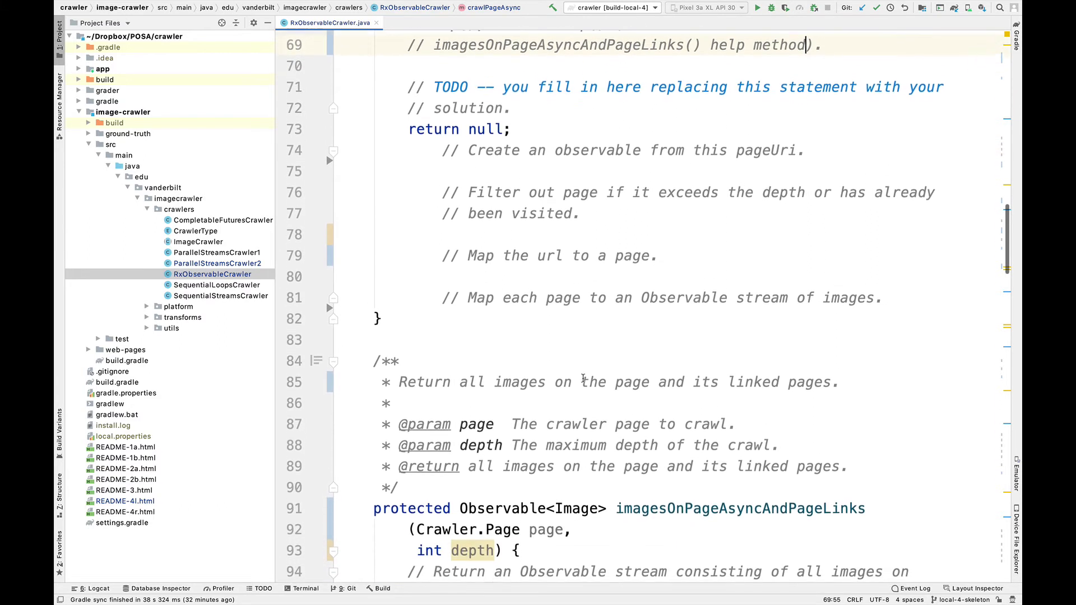
scroll("down", 3)
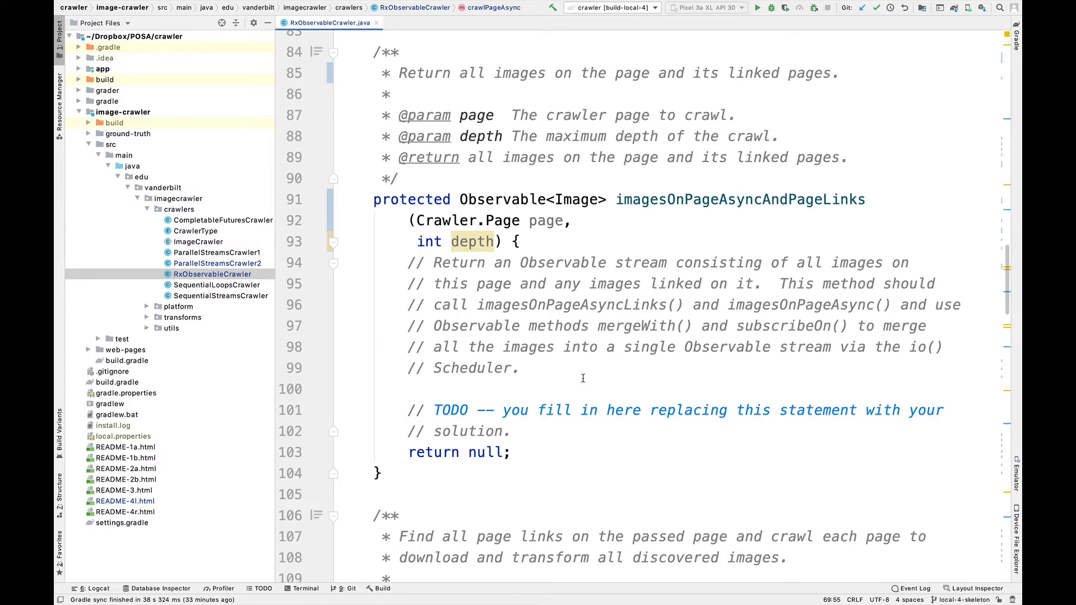
scroll("down", 3)
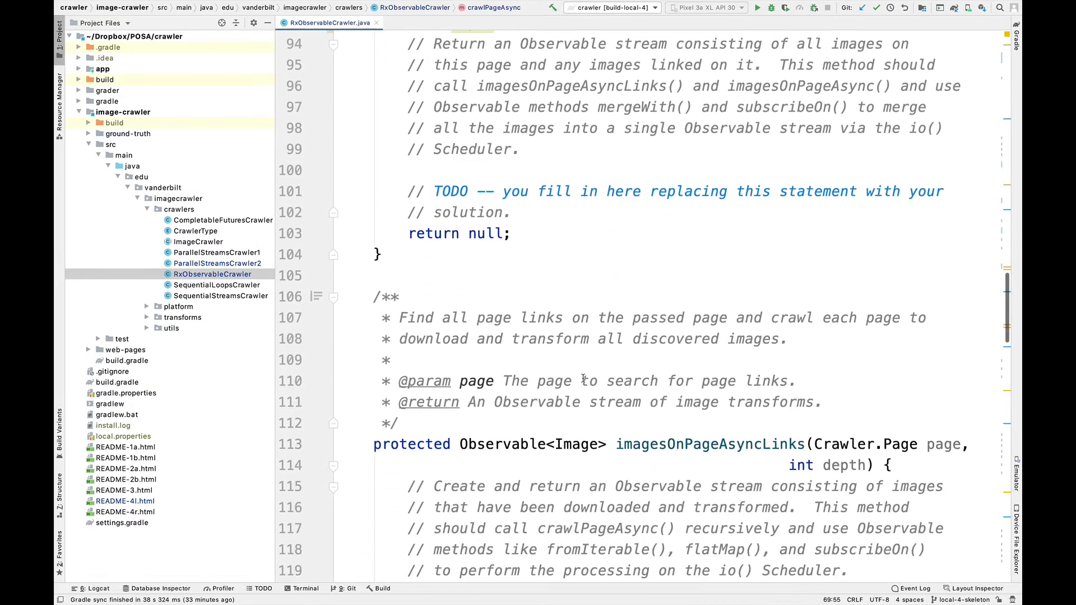
Indent "int depth" on line 114 to align under "Crawler.Page page"
scroll("down", 3)
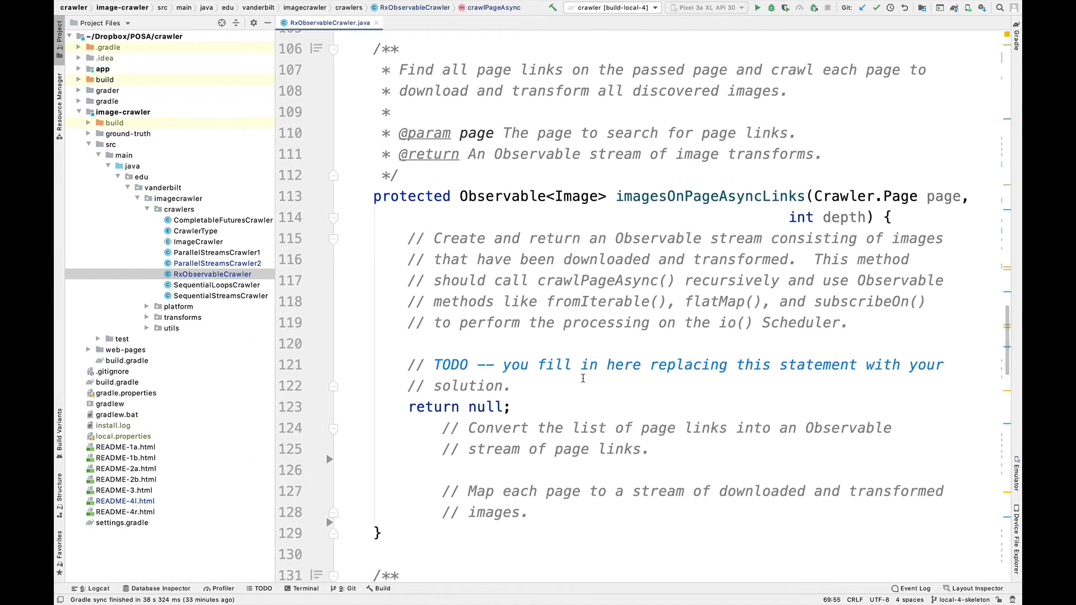
mouse_move(768, 217)
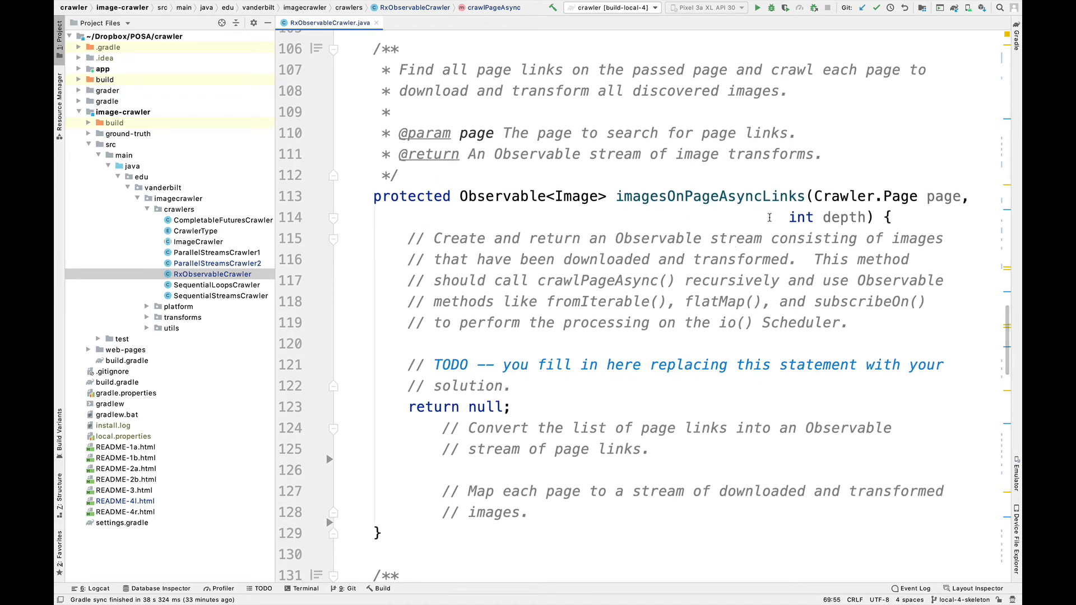
left_click(789, 217)
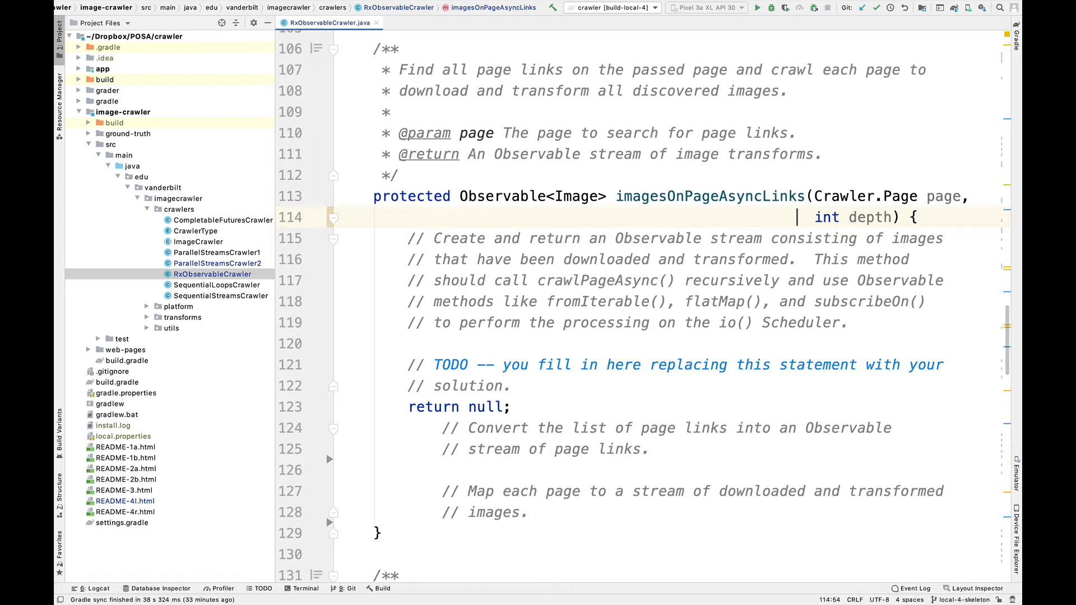
scroll("down", 3)
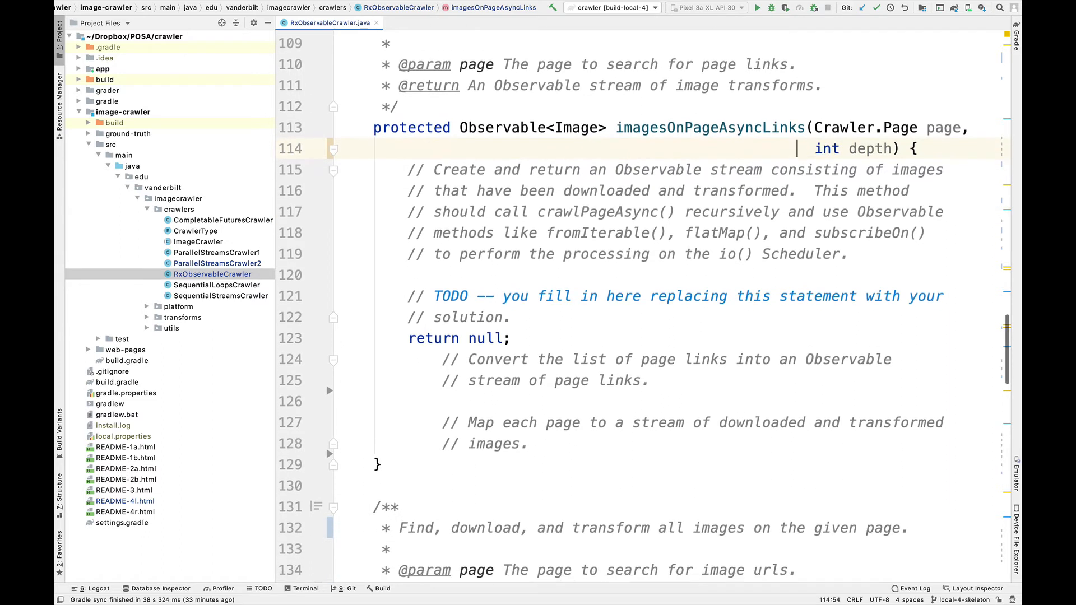
scroll("down", 3)
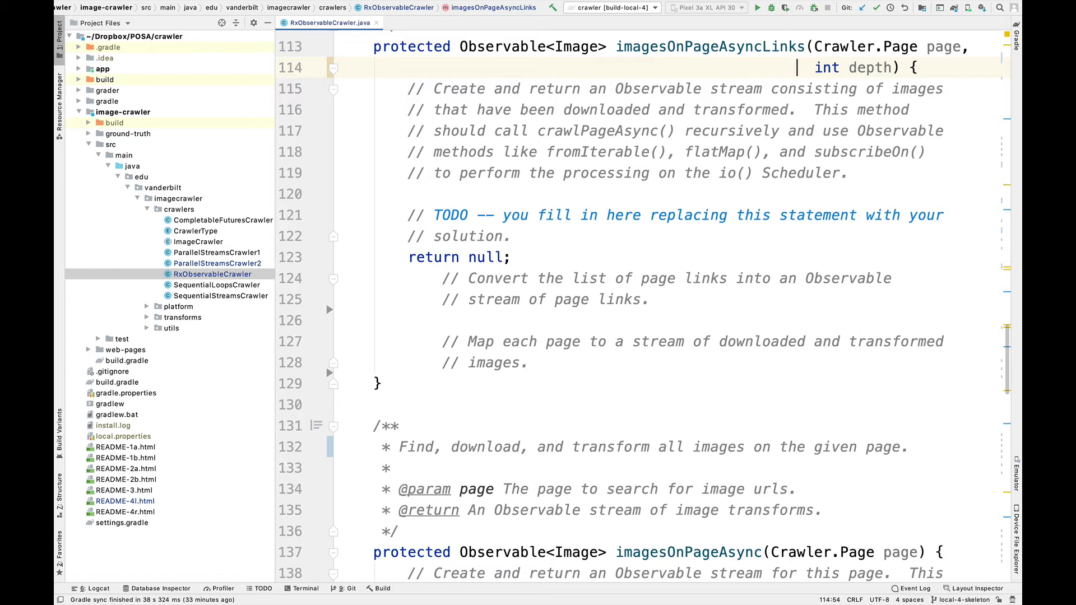
scroll("down", 3)
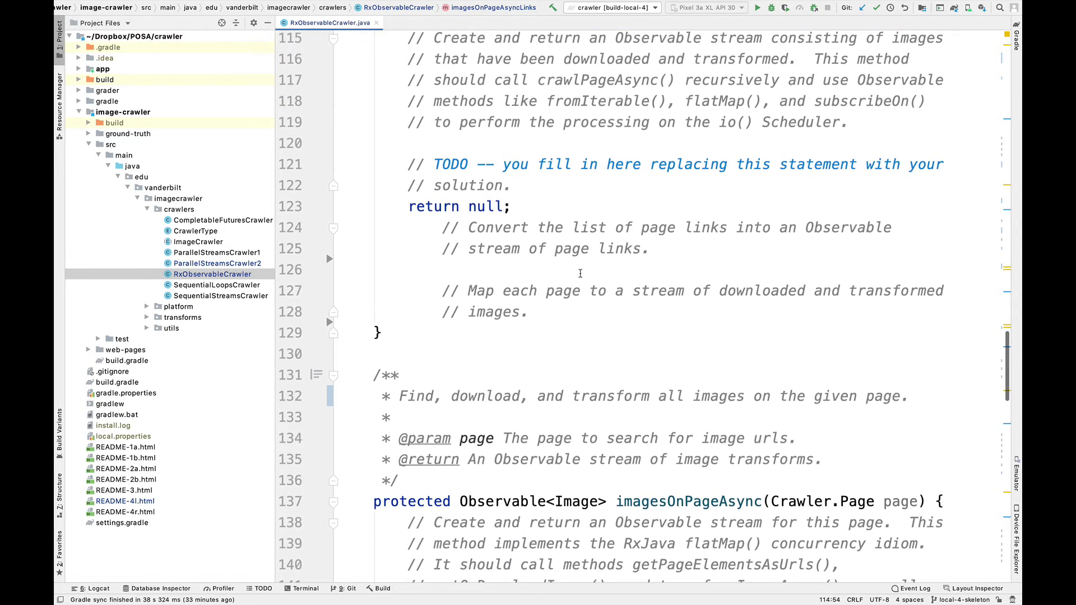
mouse_move(535, 237)
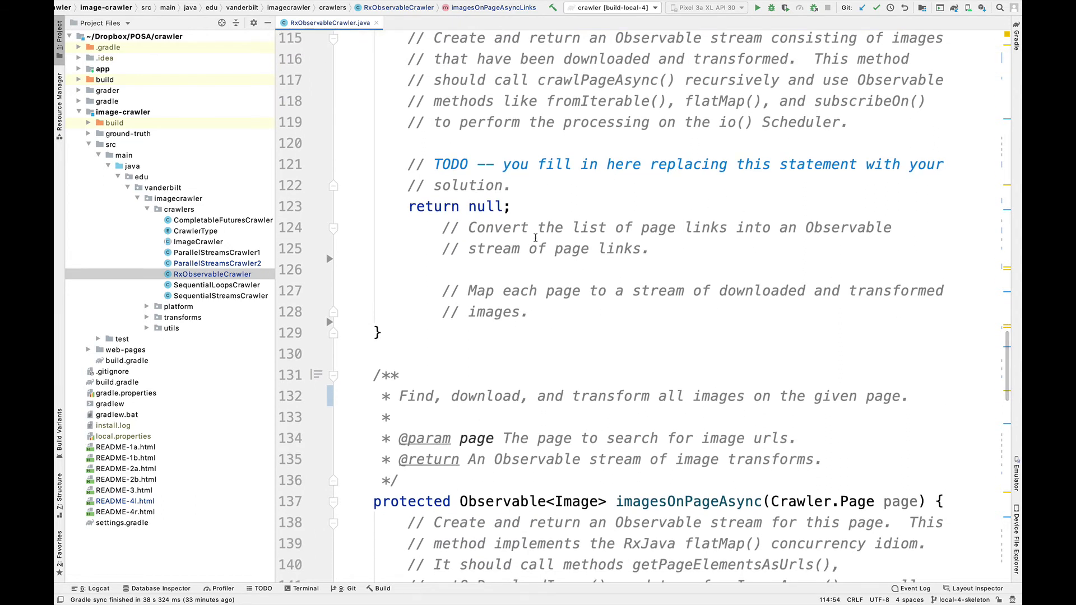
scroll("down", 3)
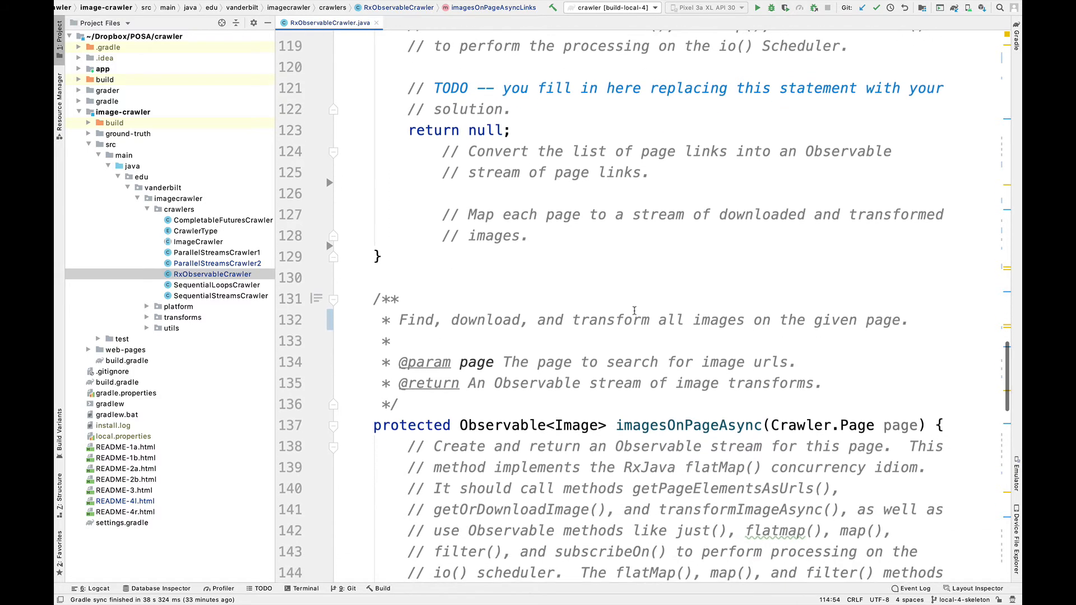
Change "flatmap()" to "flatMap()" and "Java 8 Optional" to "Java Optional" in imagesOnPageAsync's comment
scroll("down", 3)
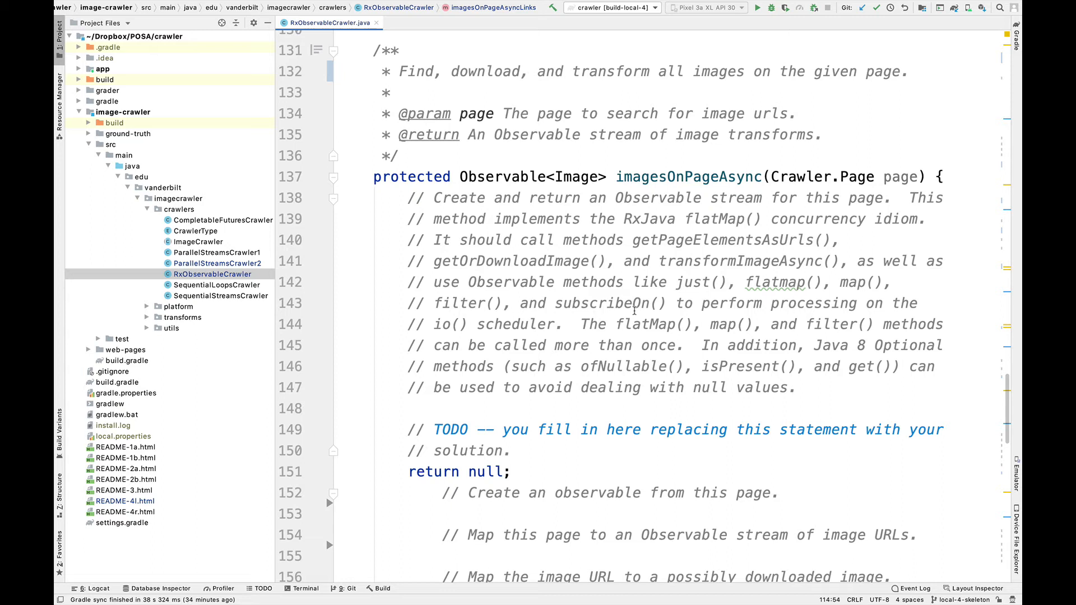
scroll("down", 3)
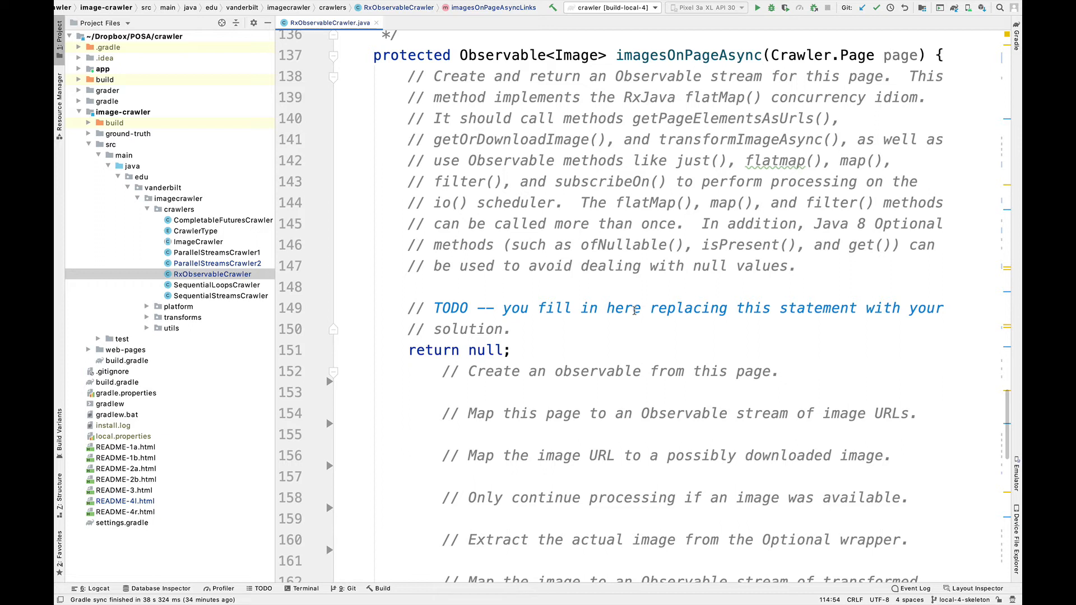
mouse_move(762, 214)
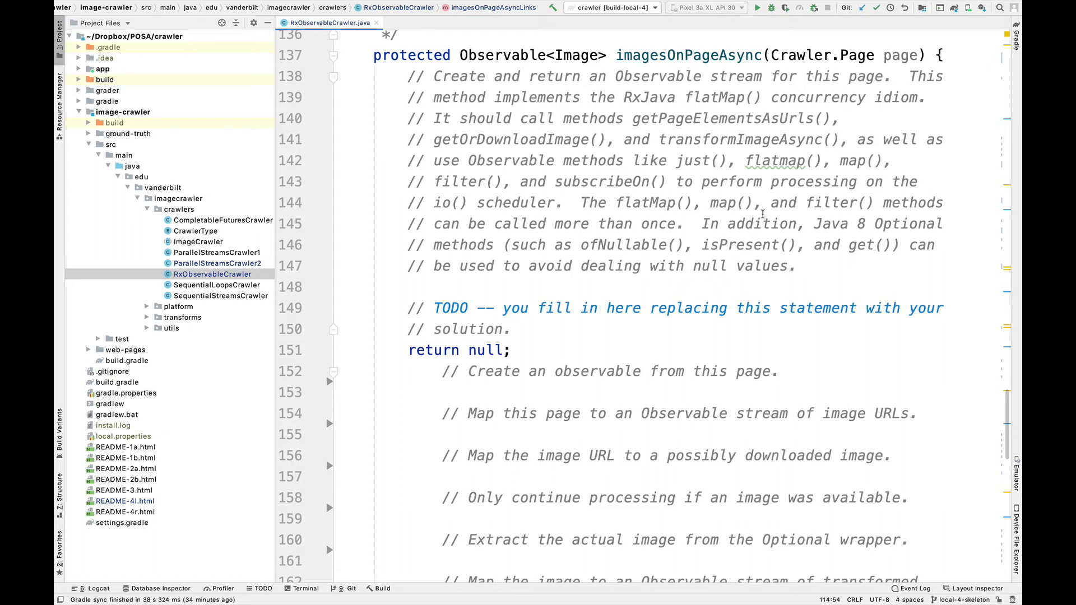
left_click(779, 160)
type("M")
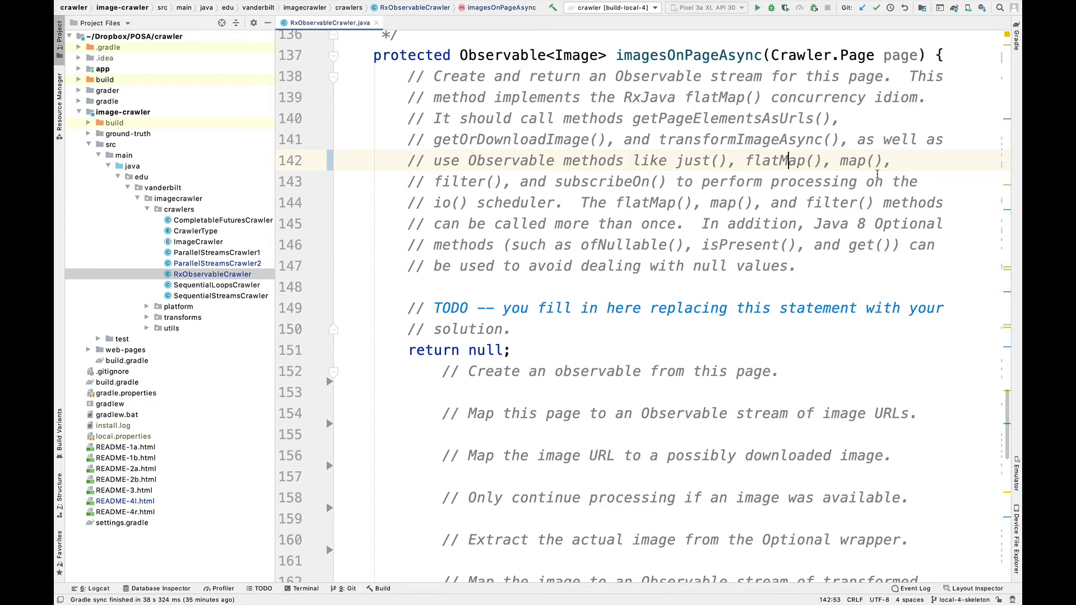
left_click(875, 223)
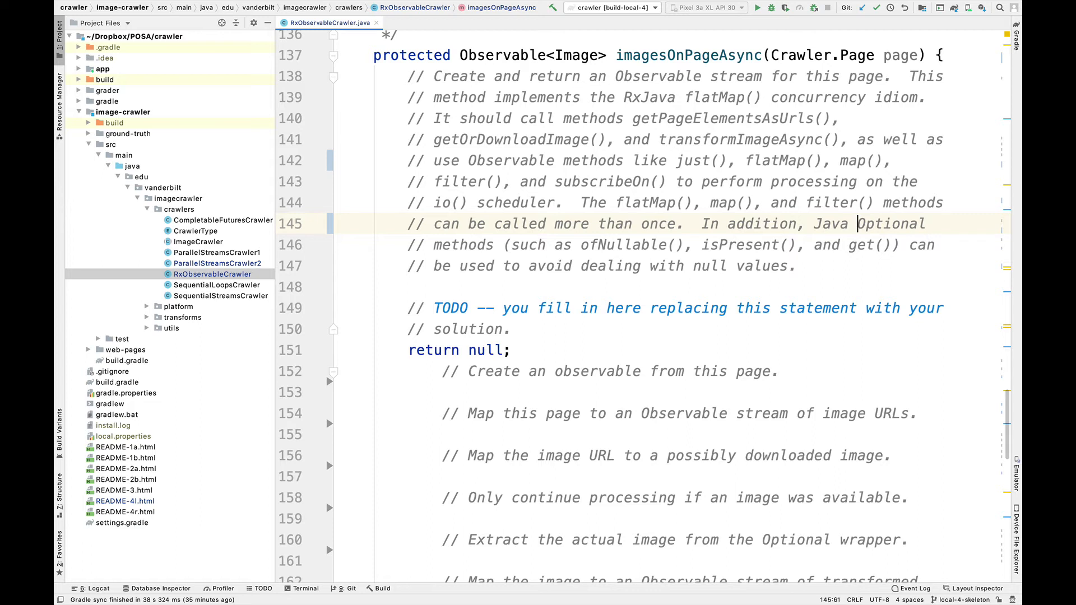
scroll("down", 3)
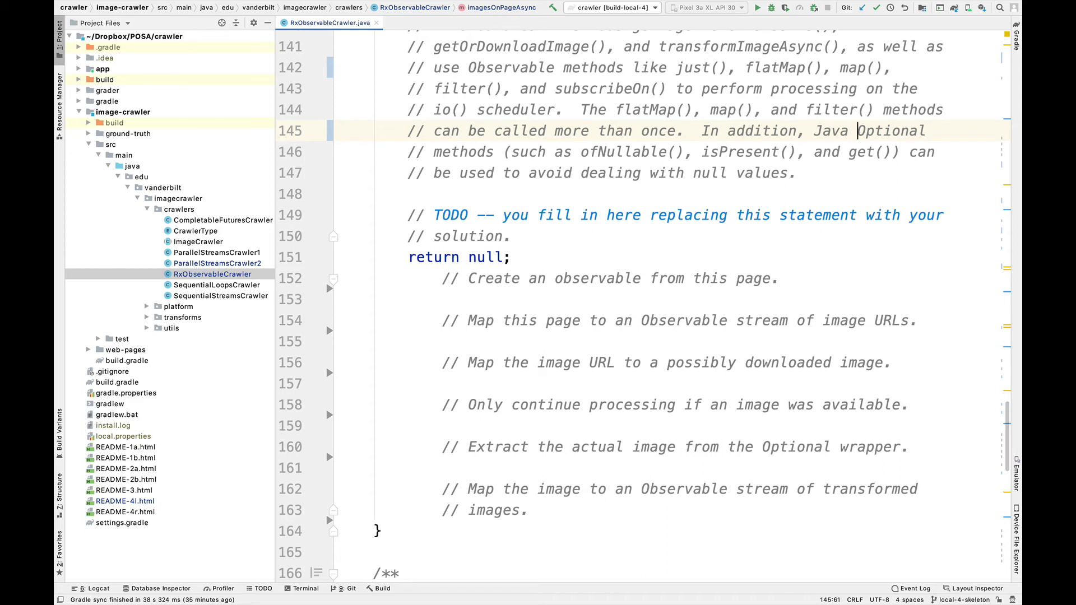
scroll("down", 3)
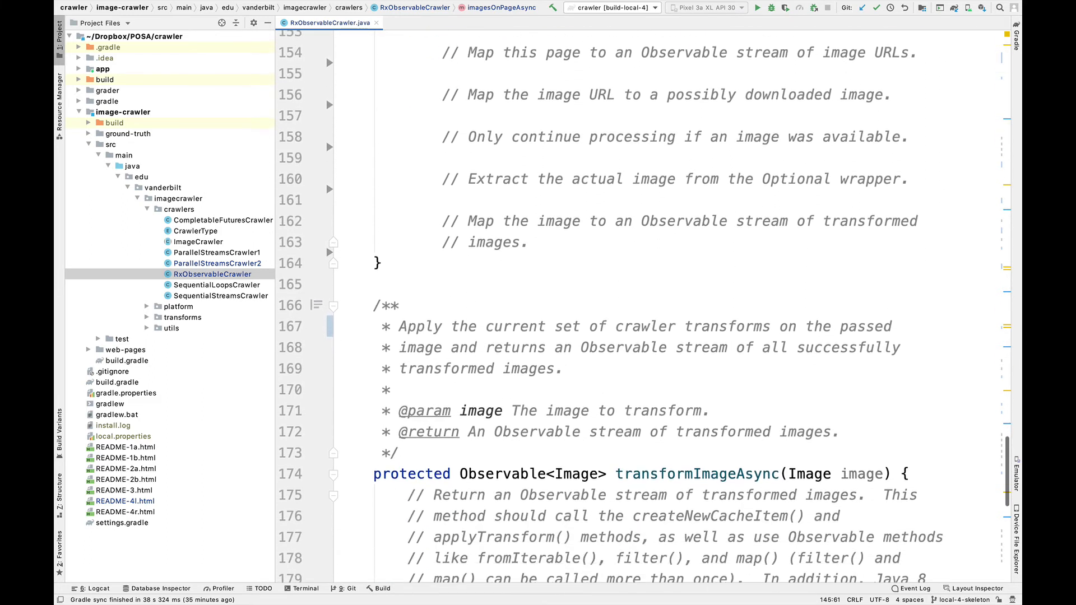
Delete the "8" after "Java" on line 179, then show image-crawler's test sources
scroll("down", 3)
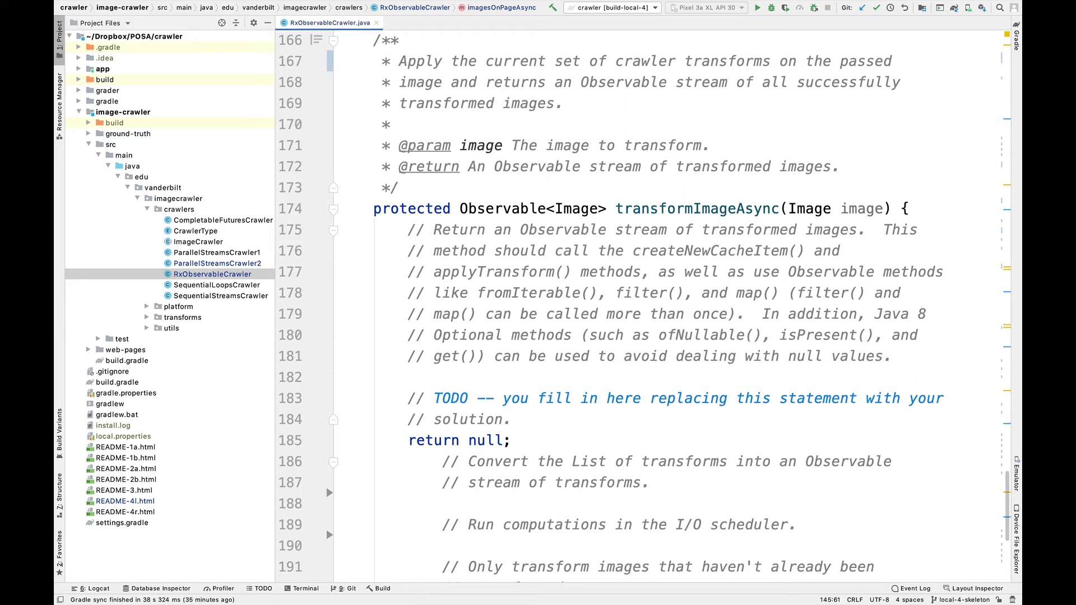
left_click(547, 82)
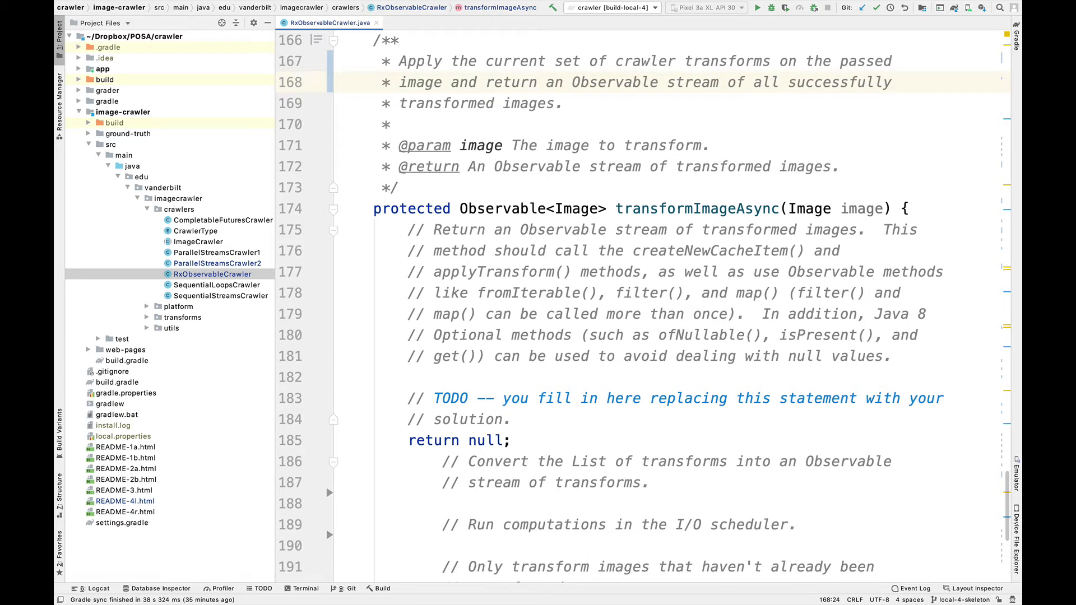
scroll("down", 3)
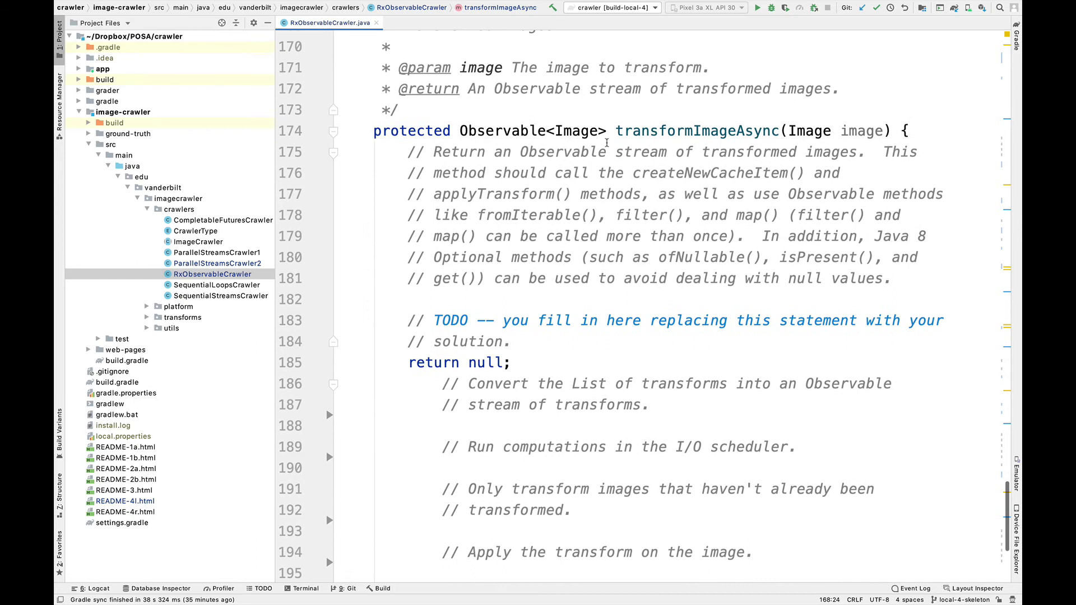
scroll("down", 3)
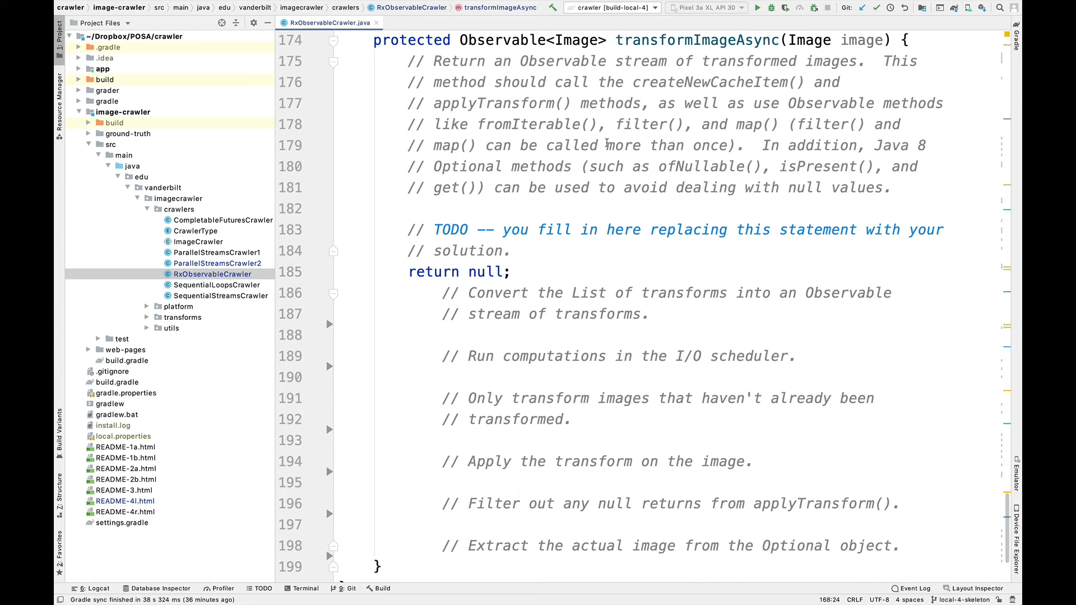
mouse_move(812, 125)
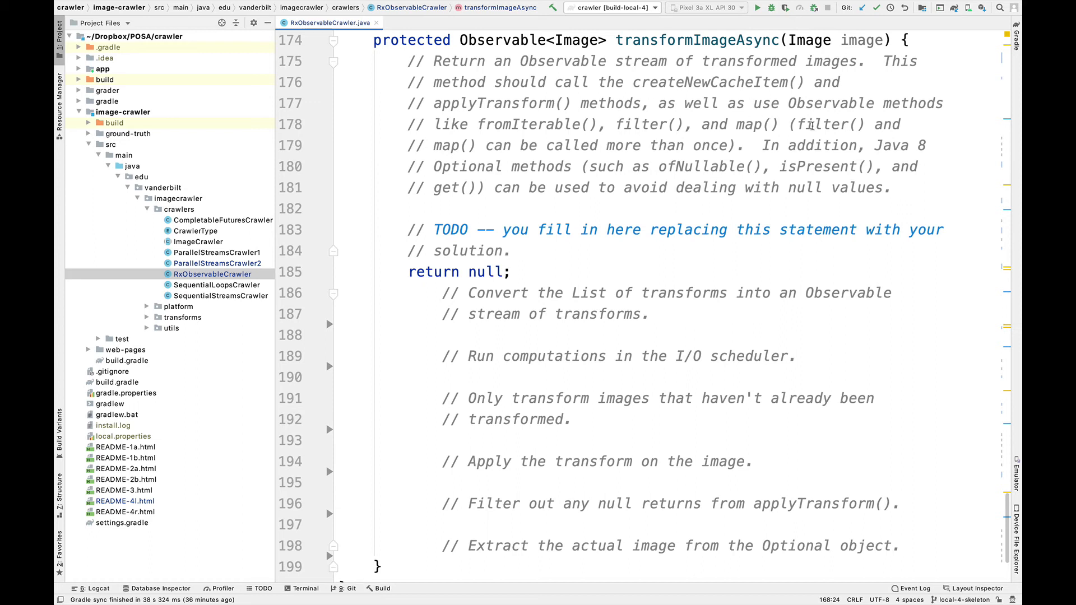
left_click(928, 145)
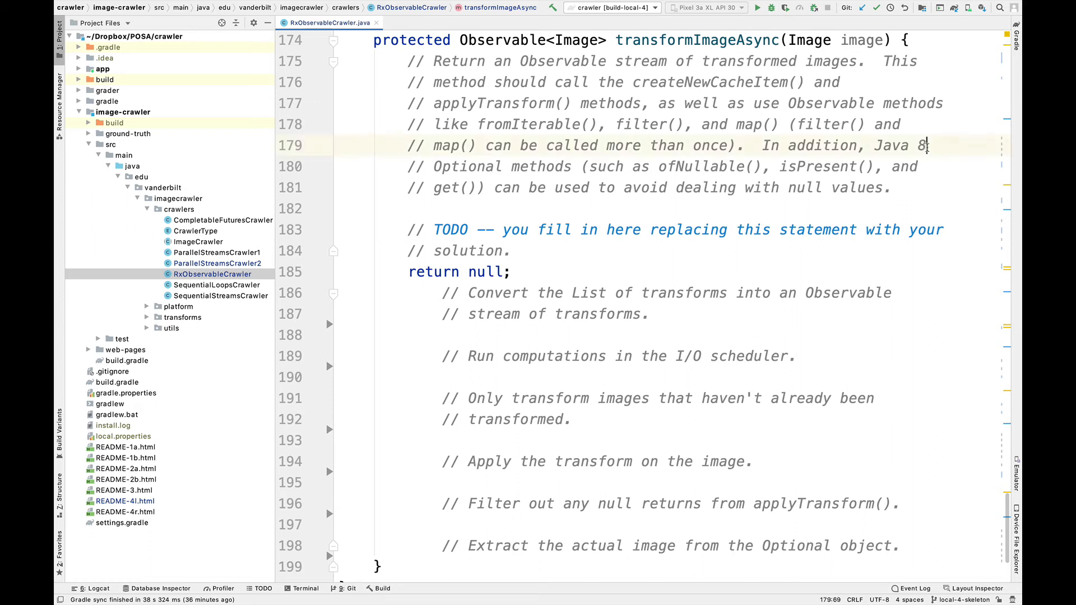
key("backspace")
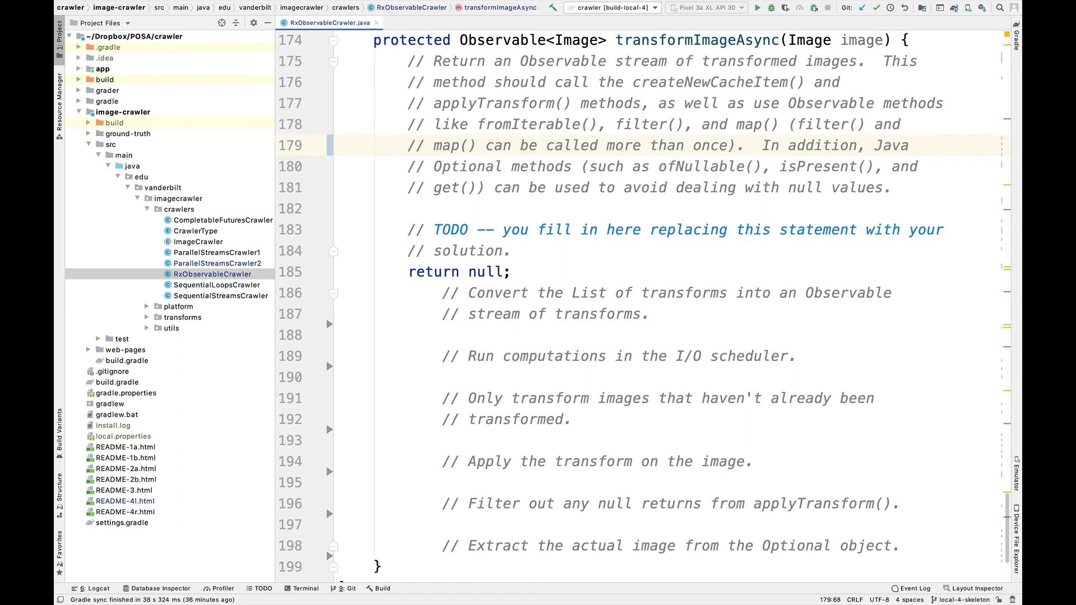
mouse_move(466, 270)
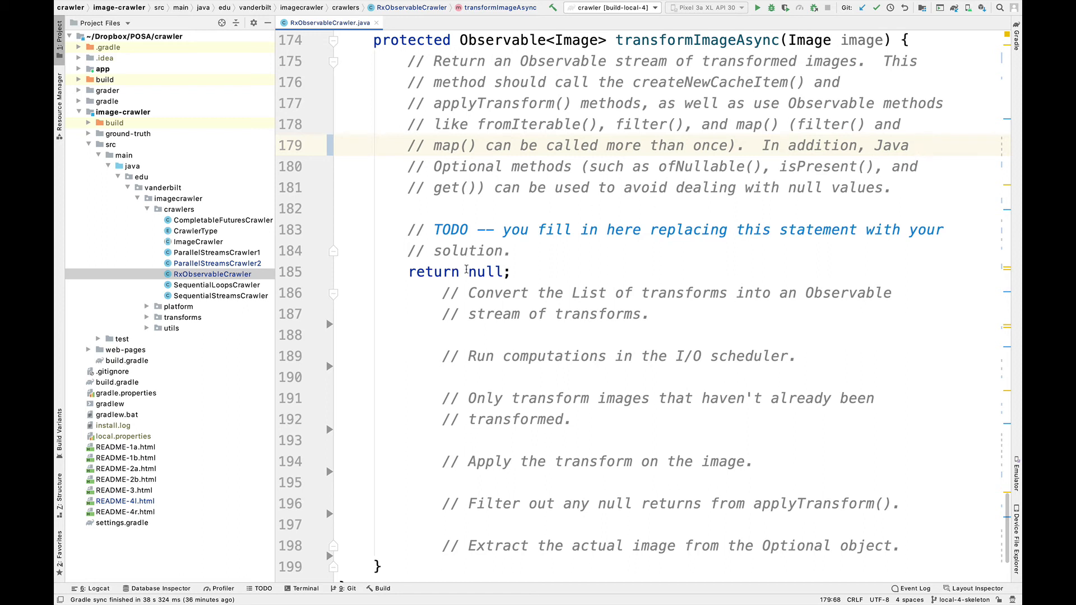
mouse_move(500, 285)
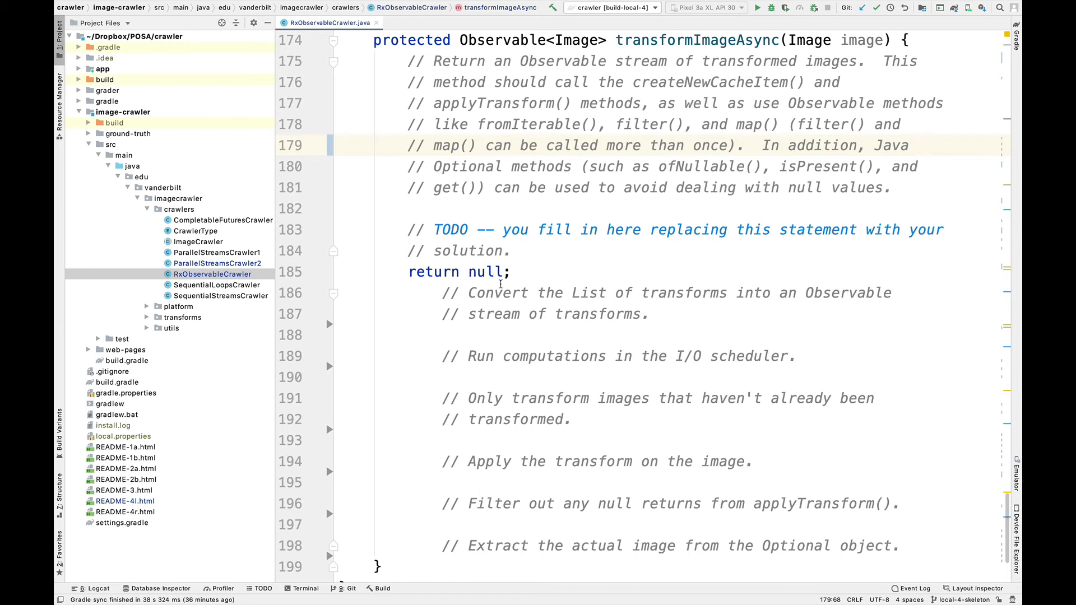
mouse_move(605, 391)
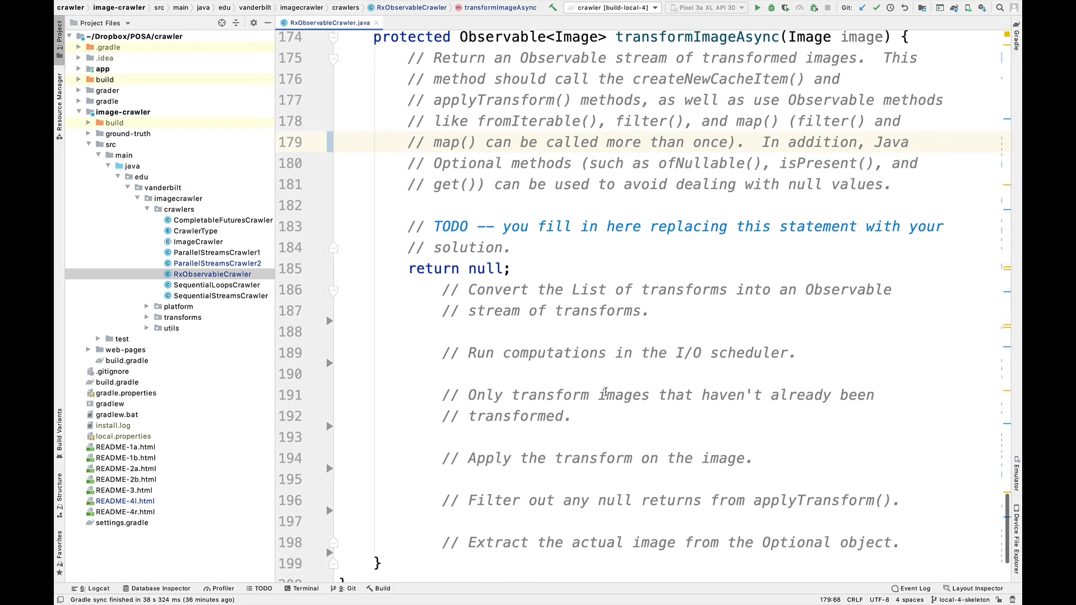
scroll("down", 3)
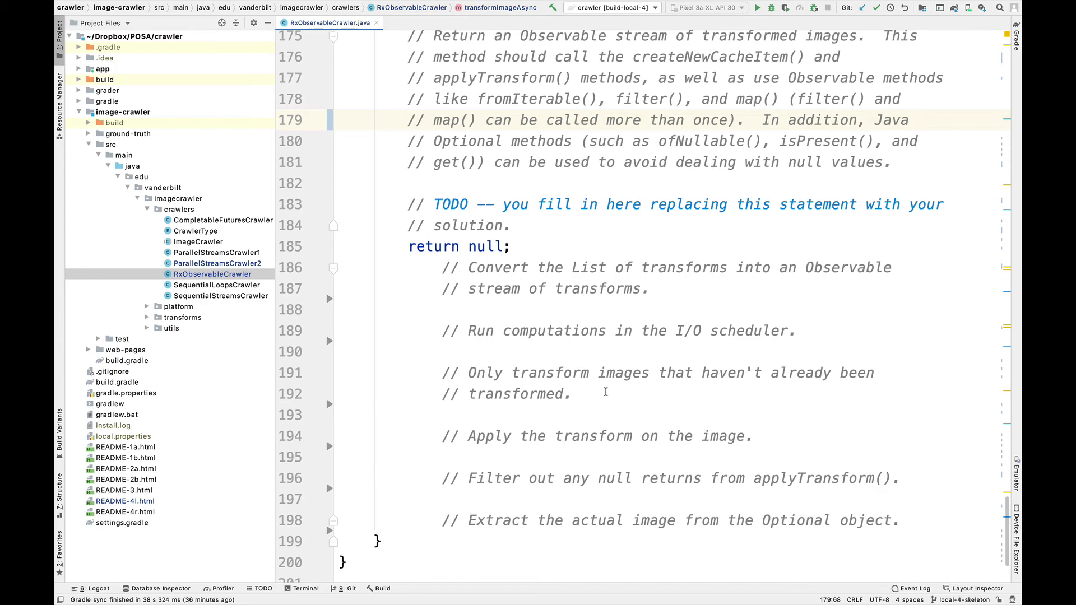
scroll("up", 3)
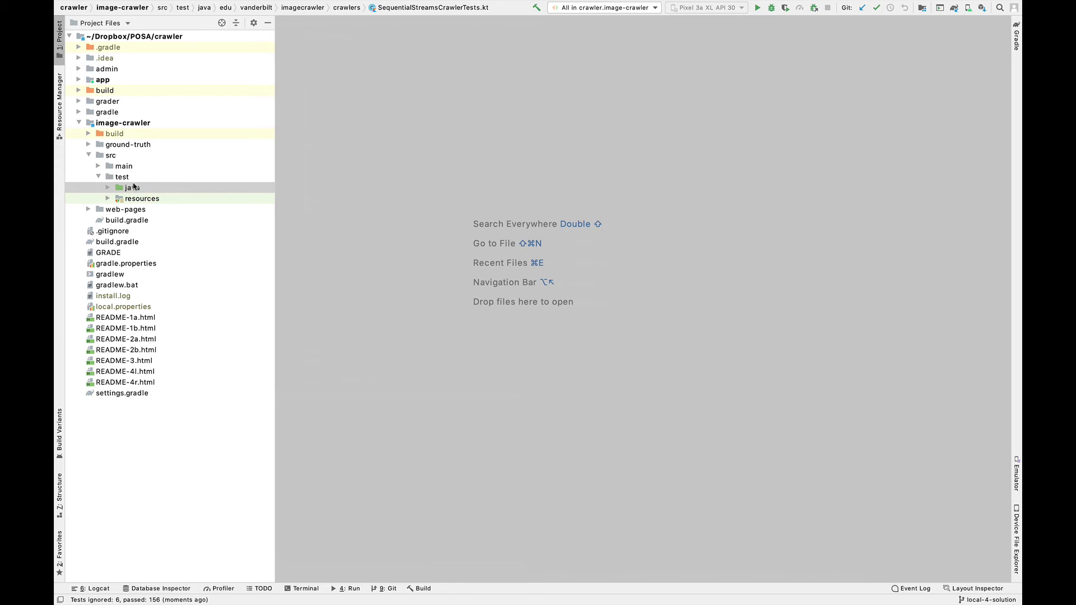
Run 'All Tests' on the image-crawler test/java folder
right_click(129, 187)
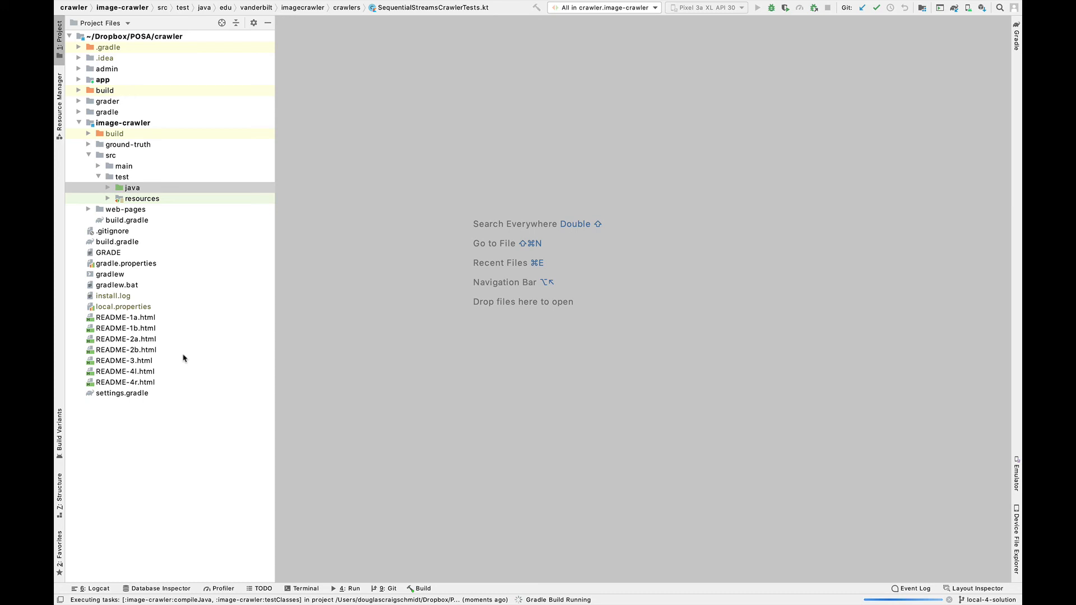
left_click(349, 588)
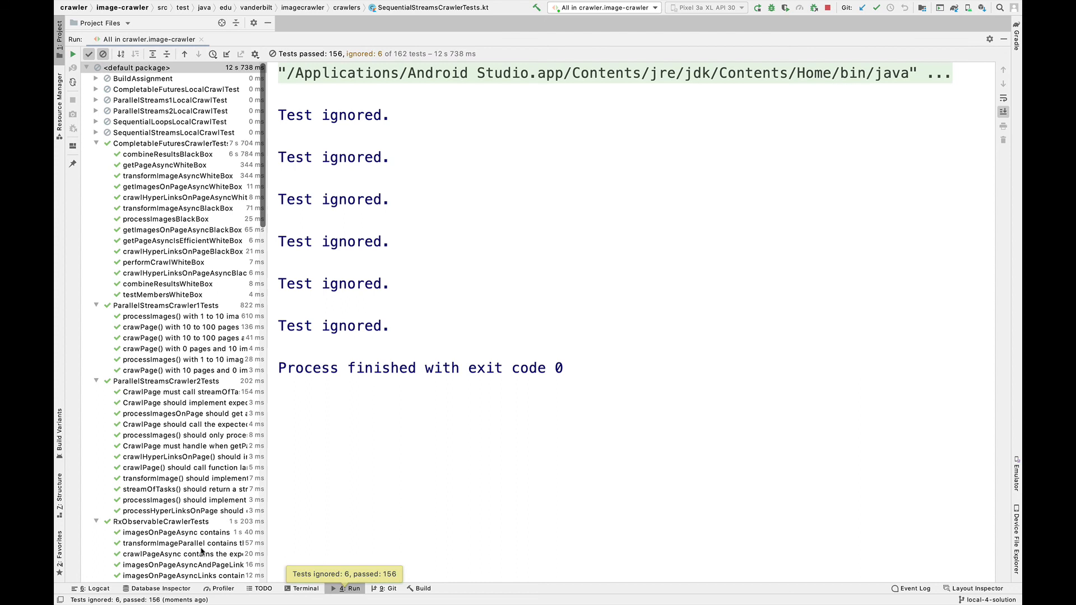
mouse_move(185, 478)
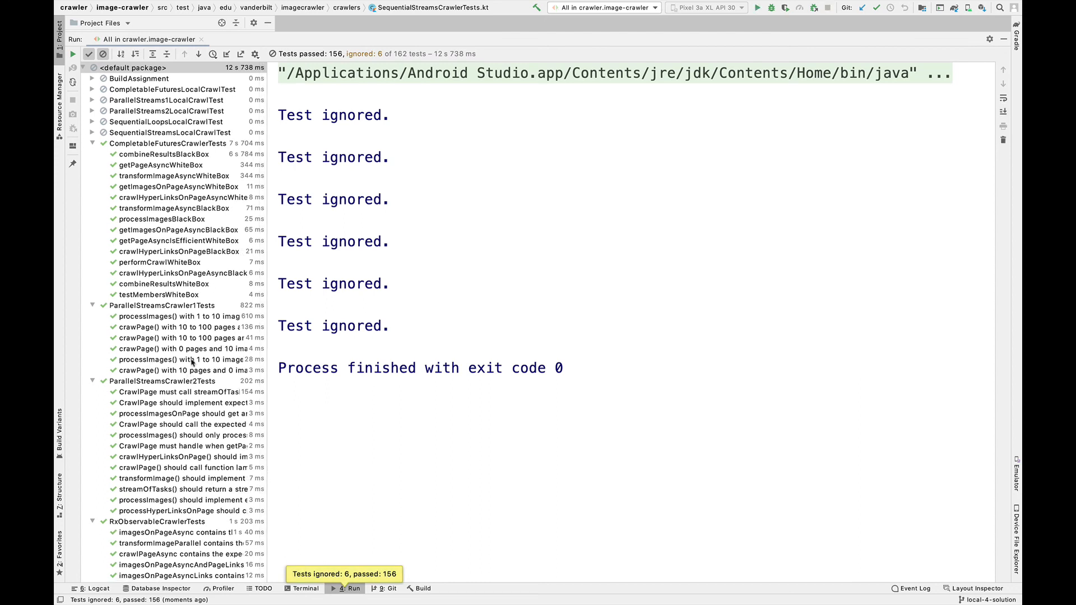
mouse_move(193, 338)
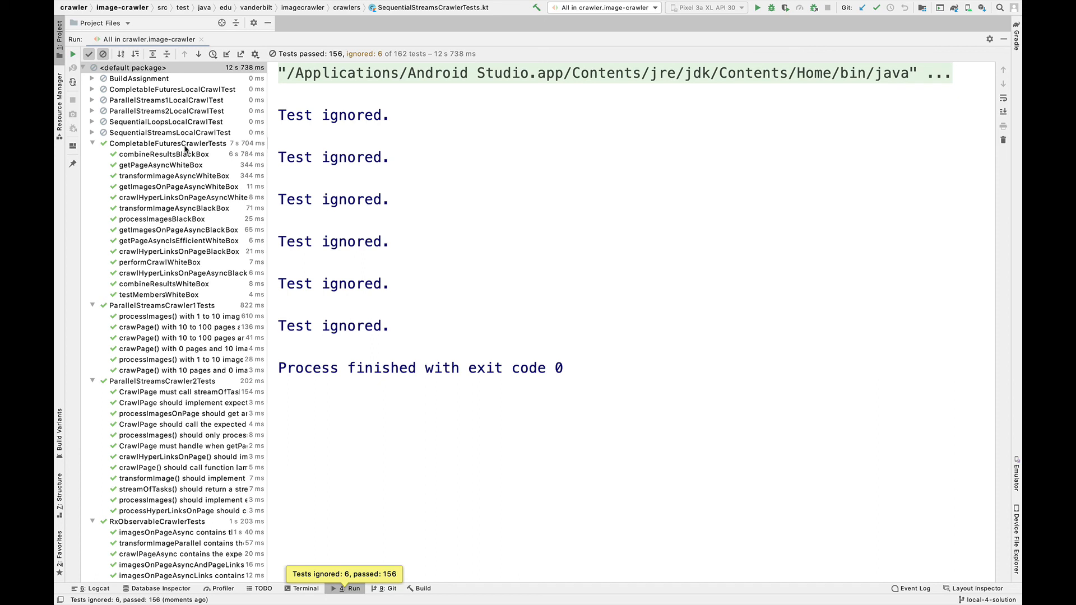
mouse_move(197, 294)
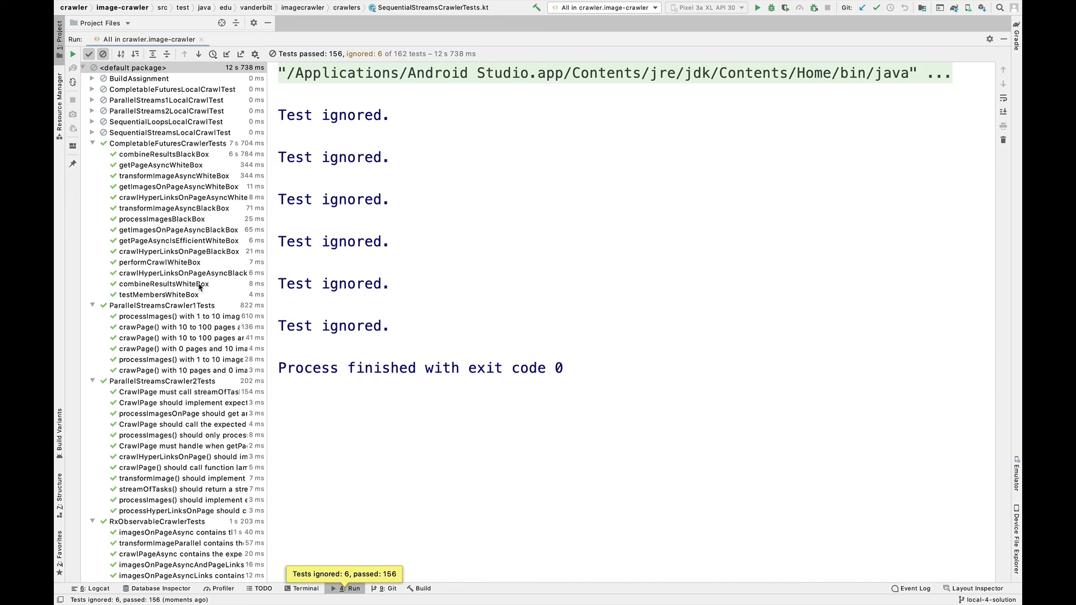
Scroll the test results tree and expand both UnsynchronizedArrayIterator test groups
scroll("down", 3)
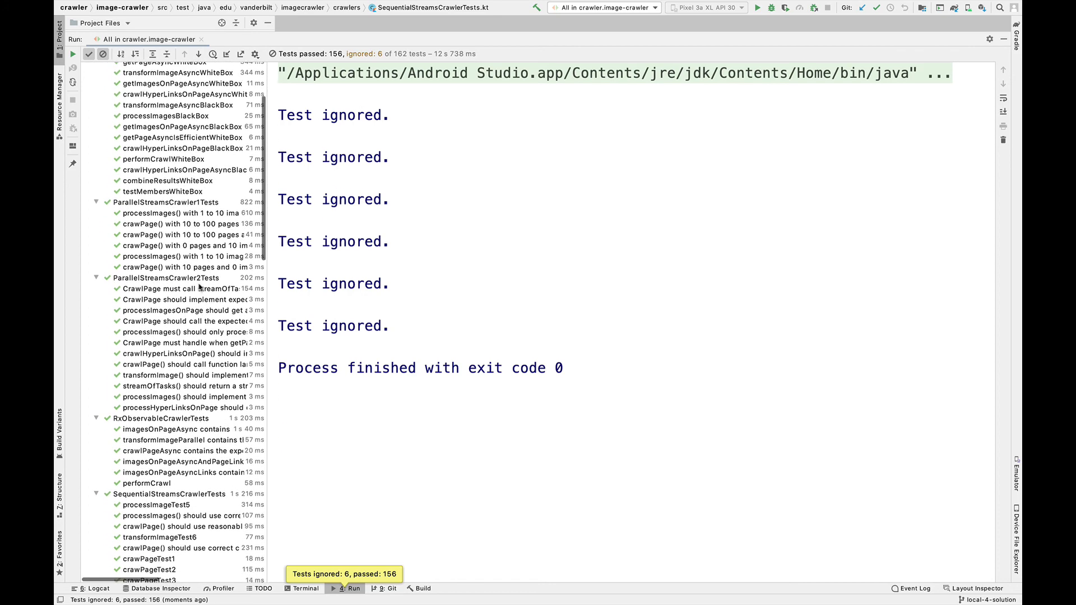
scroll("down", 3)
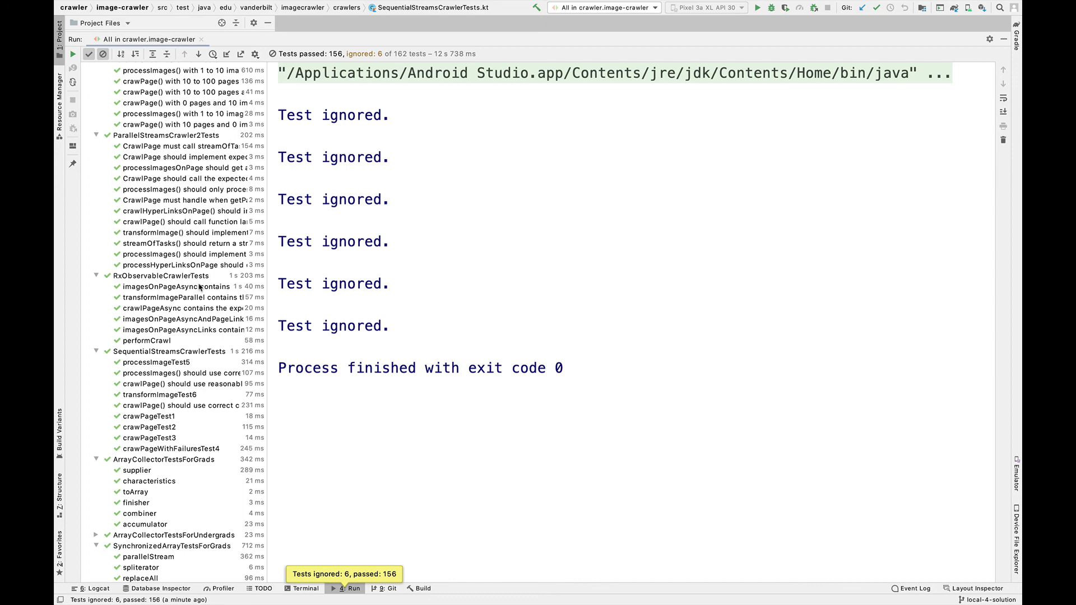
scroll("down", 3)
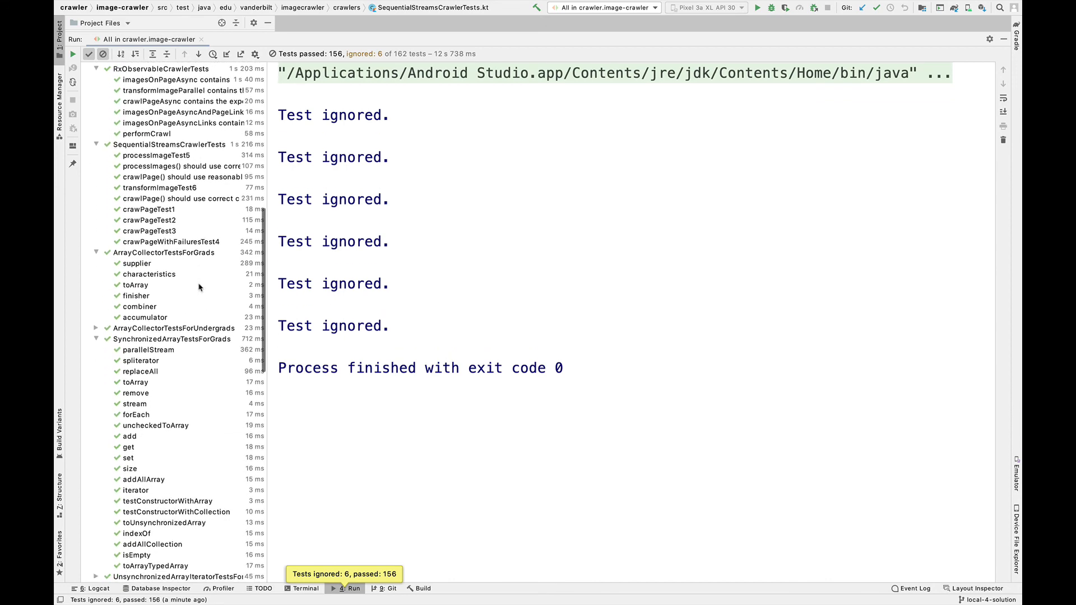
scroll("down", 3)
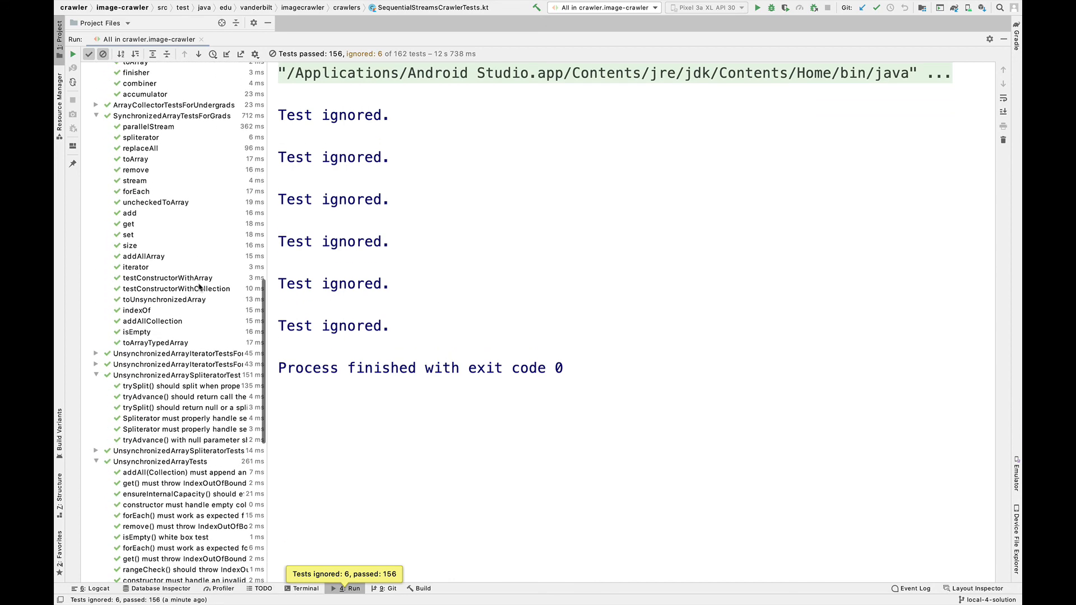
left_click(97, 355)
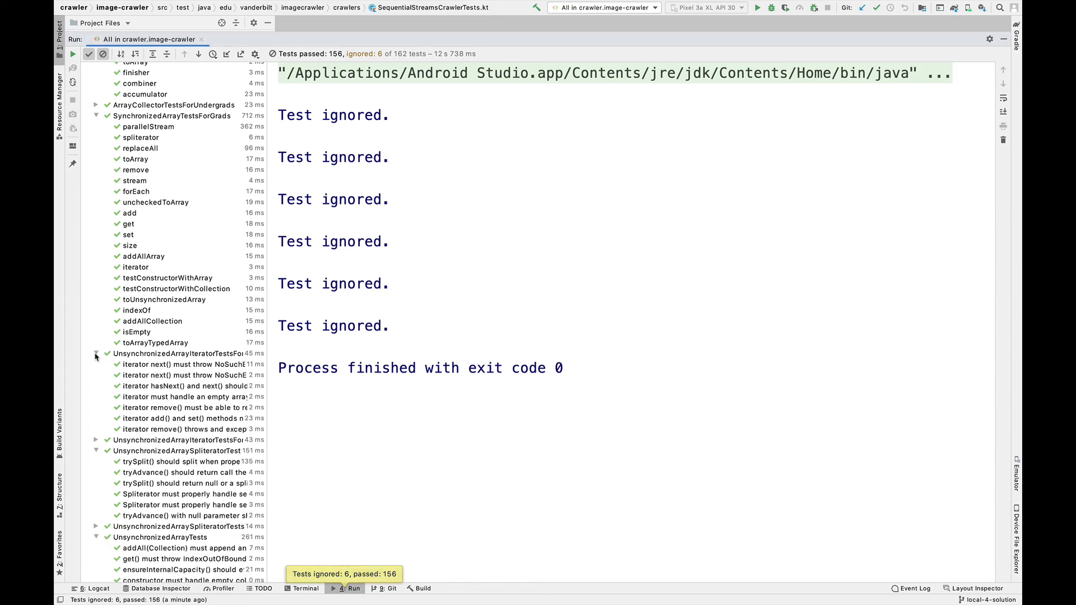
left_click(96, 440)
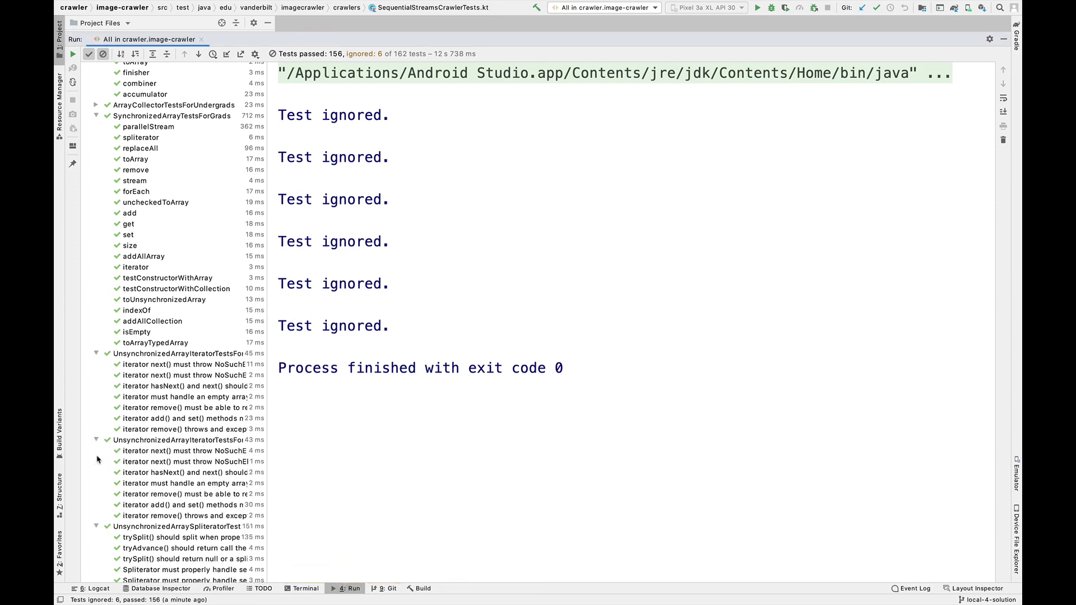
scroll("down", 3)
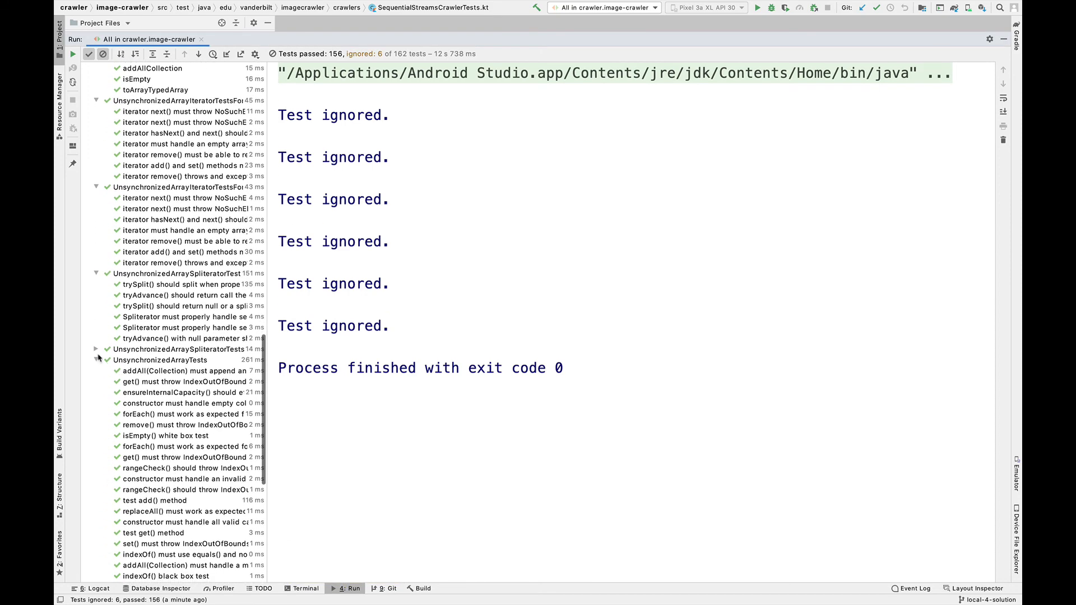
scroll("down", 3)
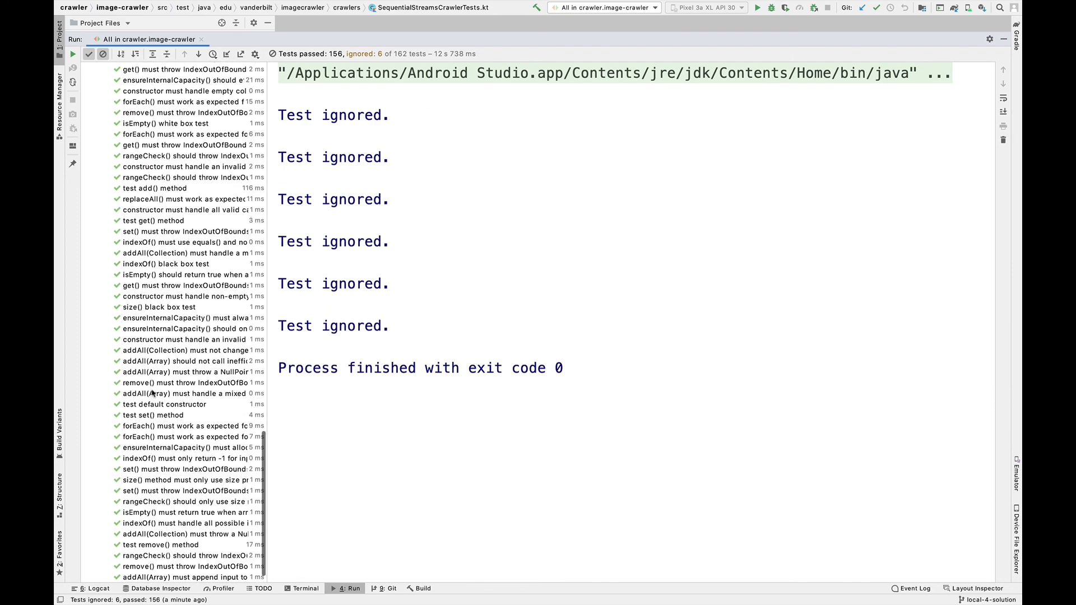